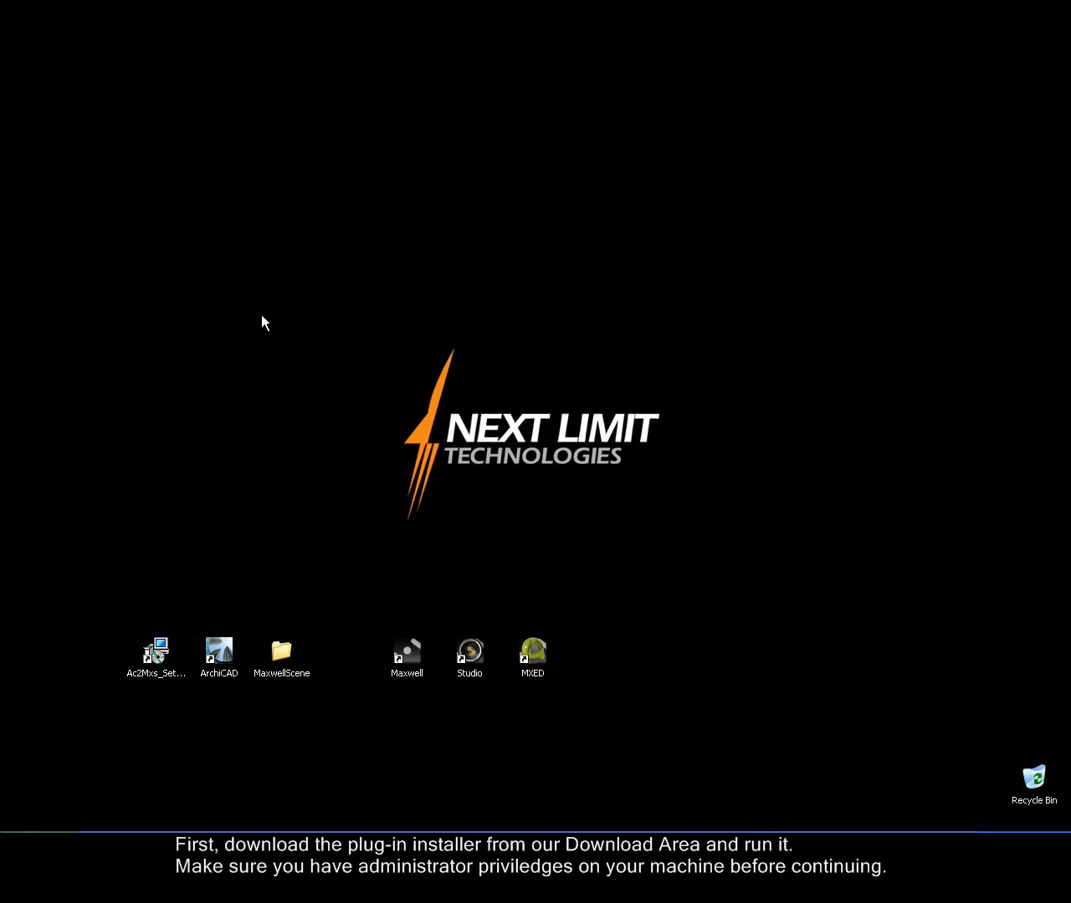
mouse_move(151, 684)
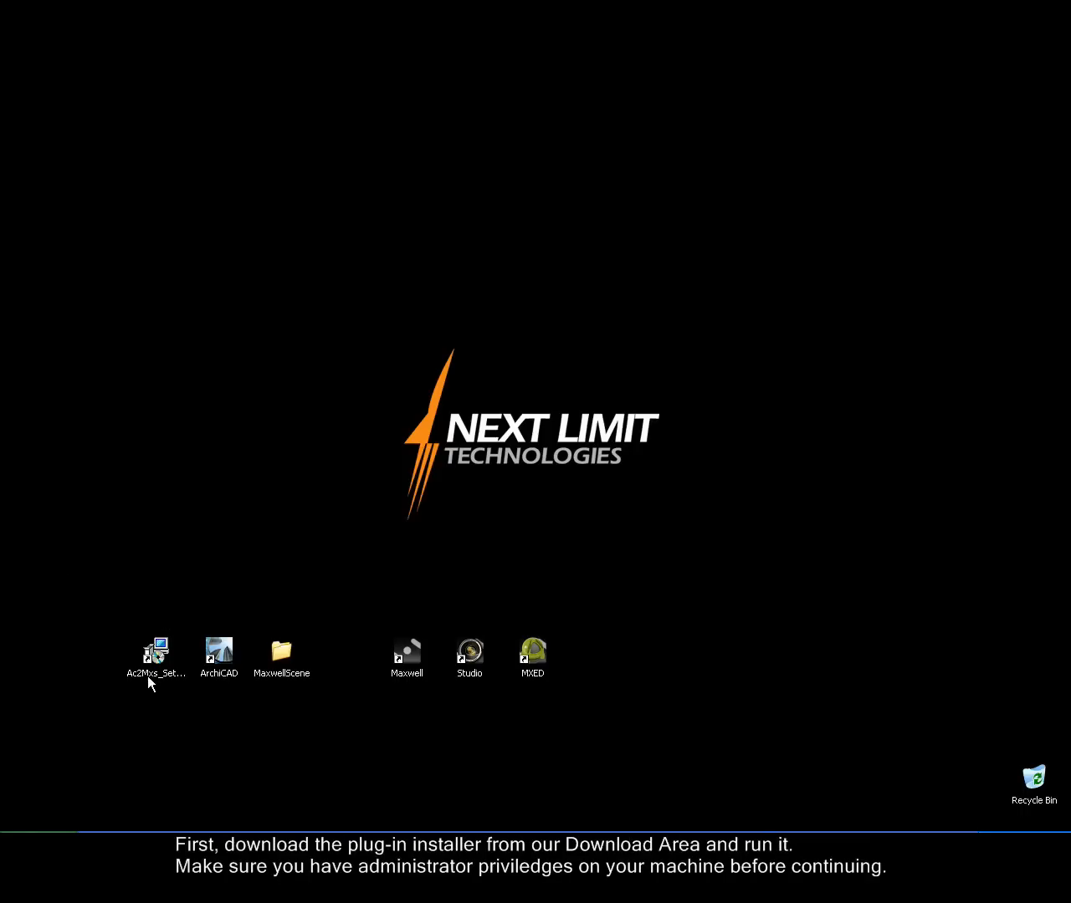
Launch Ac2Mxs_Setup and select the ArchiCAD 11 add-on component
double_click(156, 646)
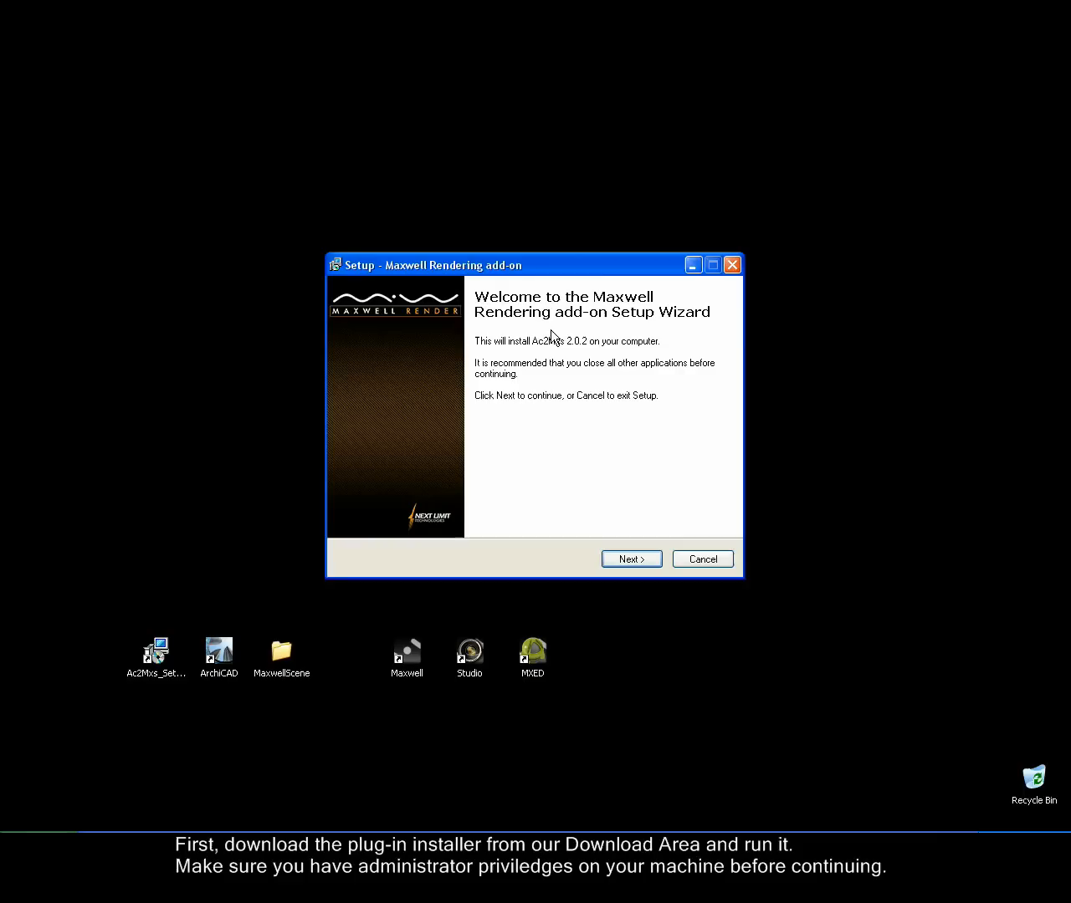
click(631, 559)
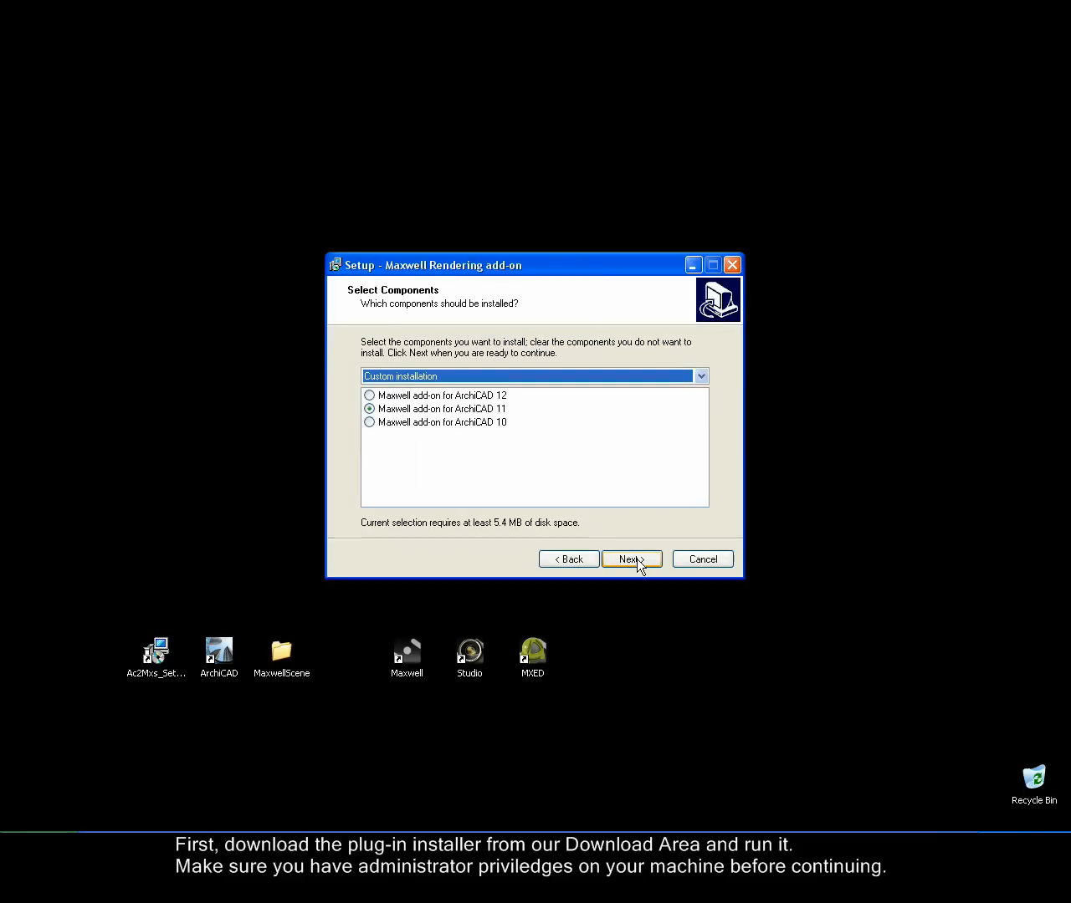
mouse_move(440, 444)
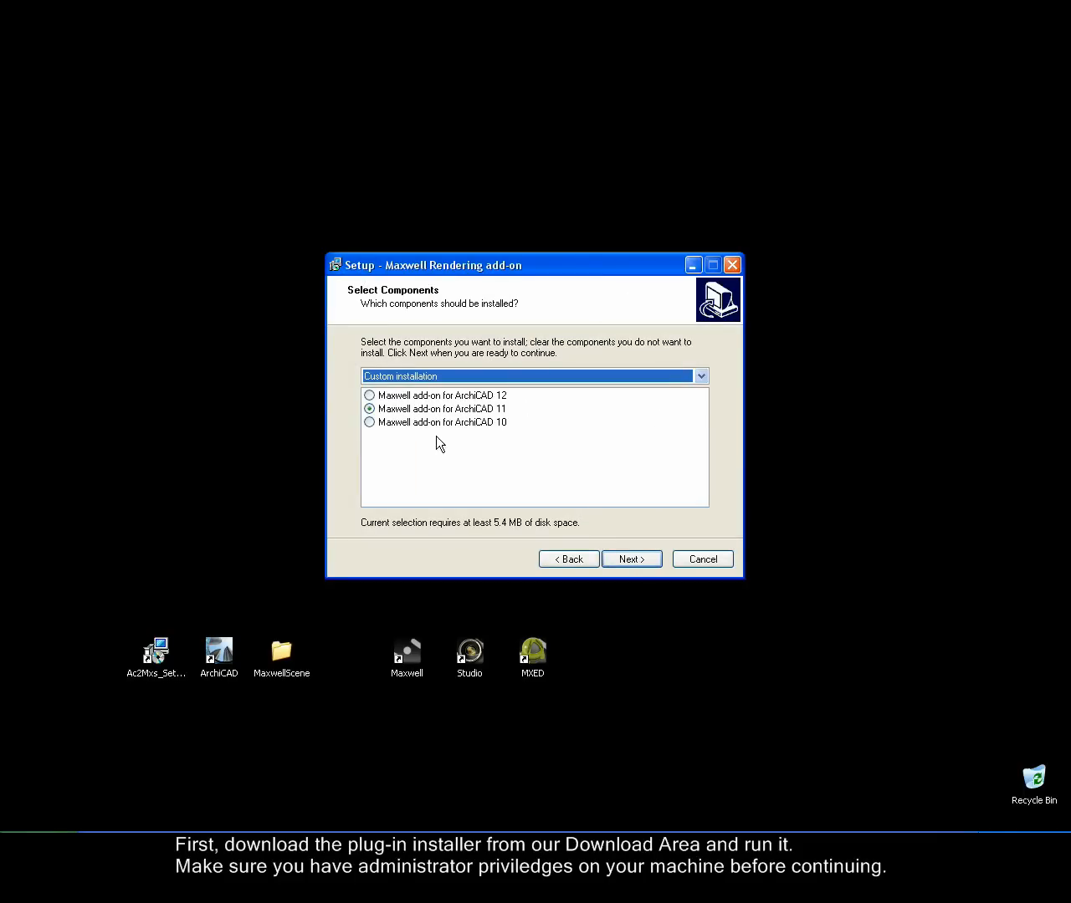
click(369, 395)
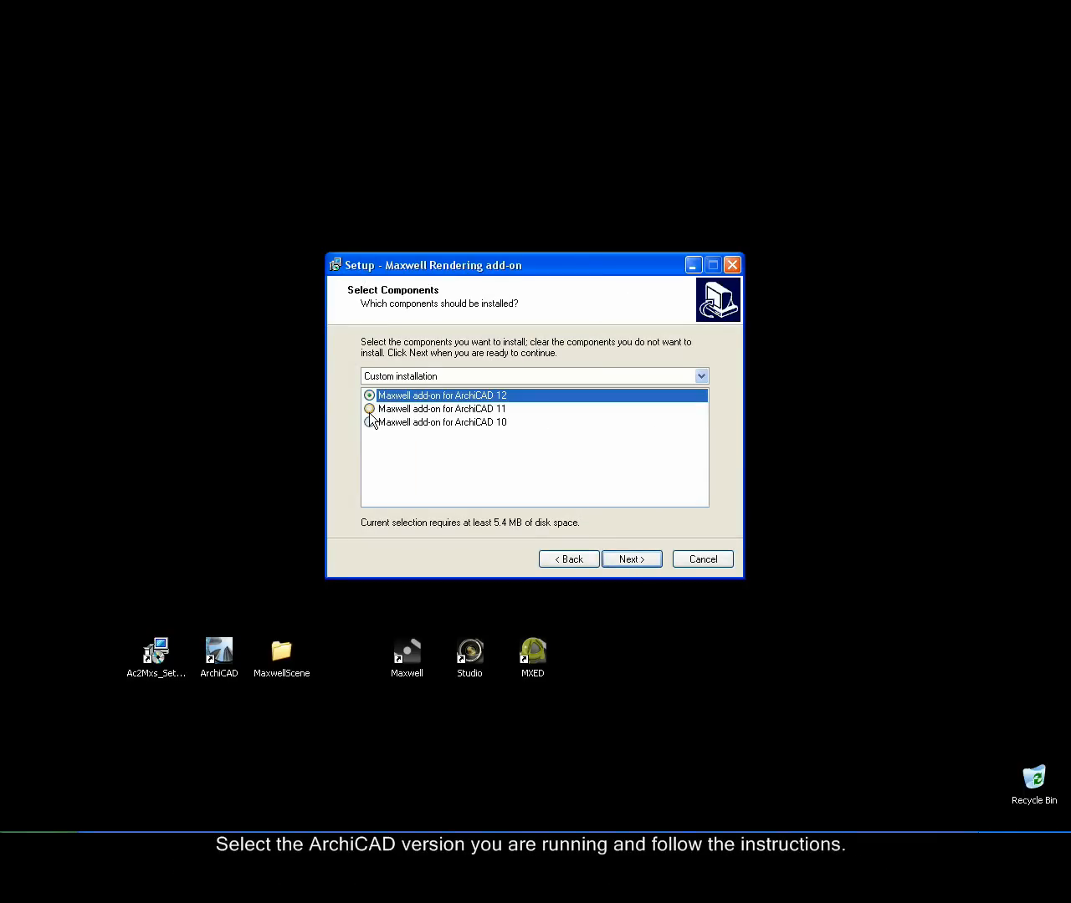
click(441, 422)
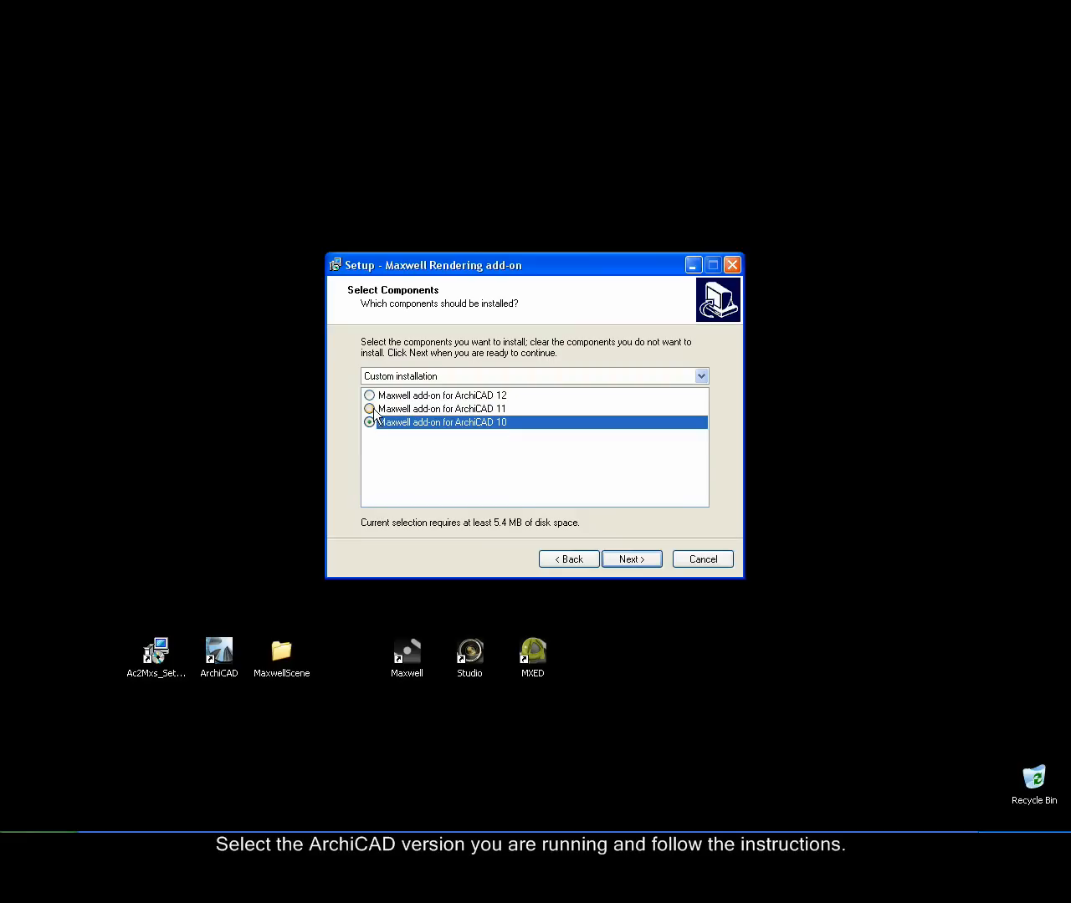
click(368, 409)
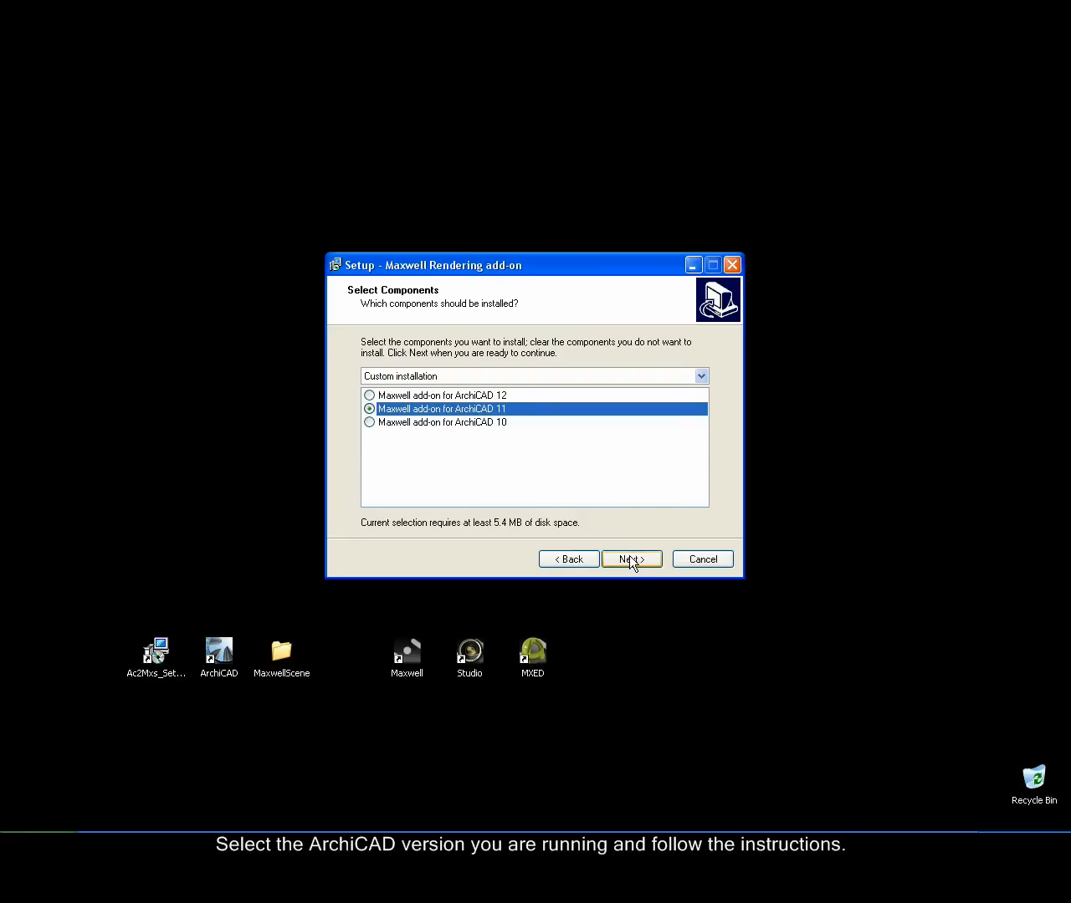
click(631, 558)
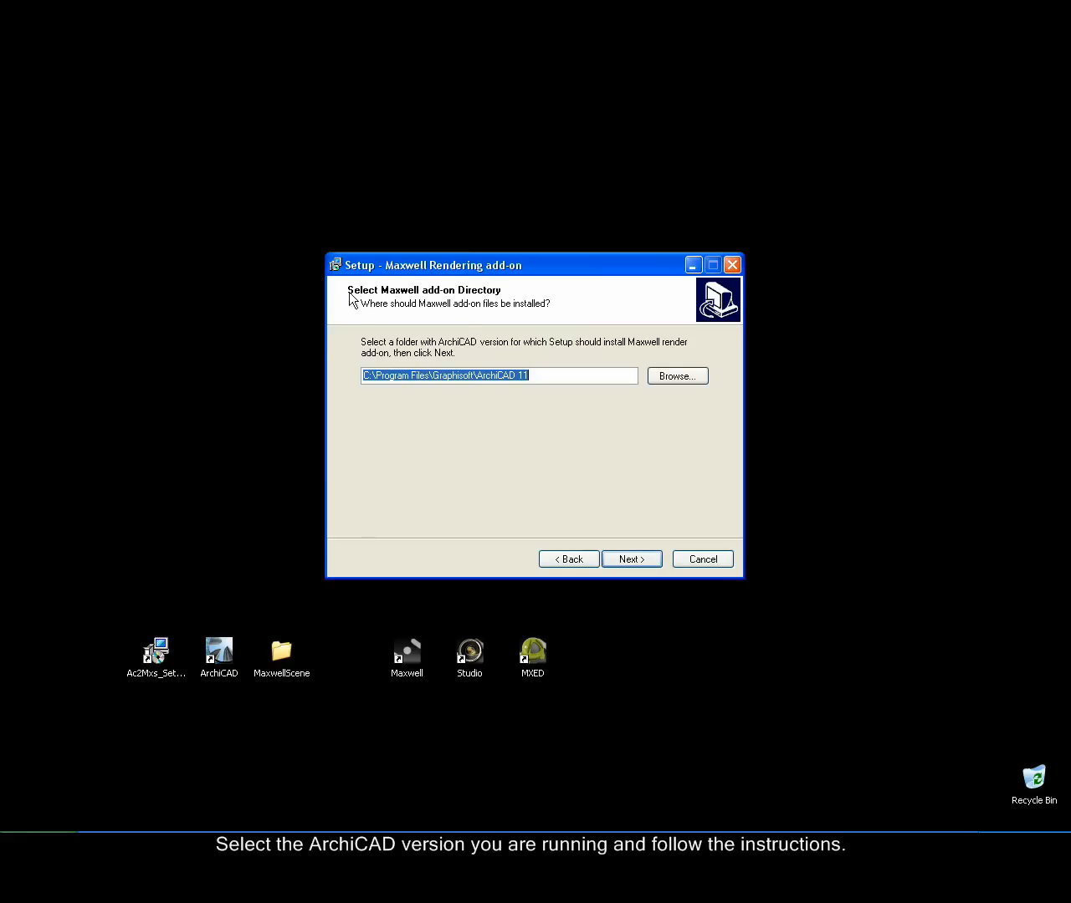
mouse_move(551, 406)
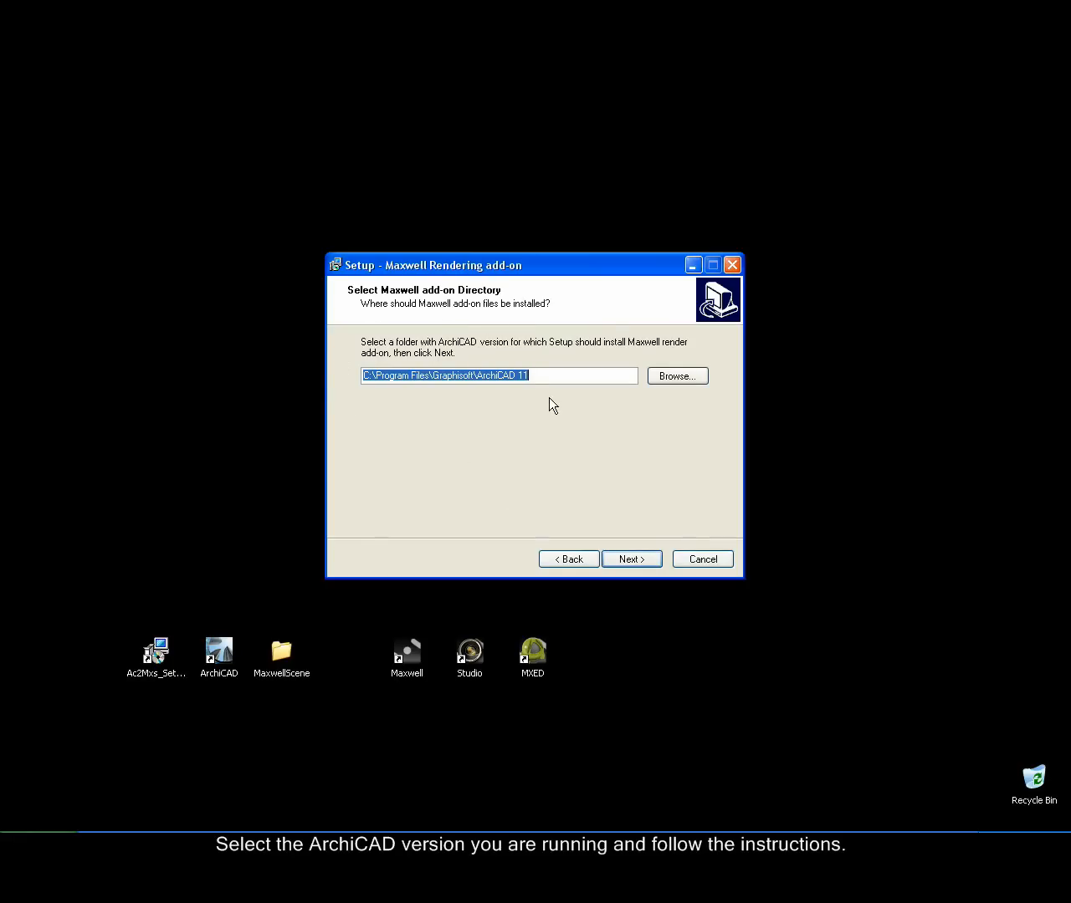
Install into the ArchiCAD 11 folder and disable launching ArchiCAD afterward
click(631, 559)
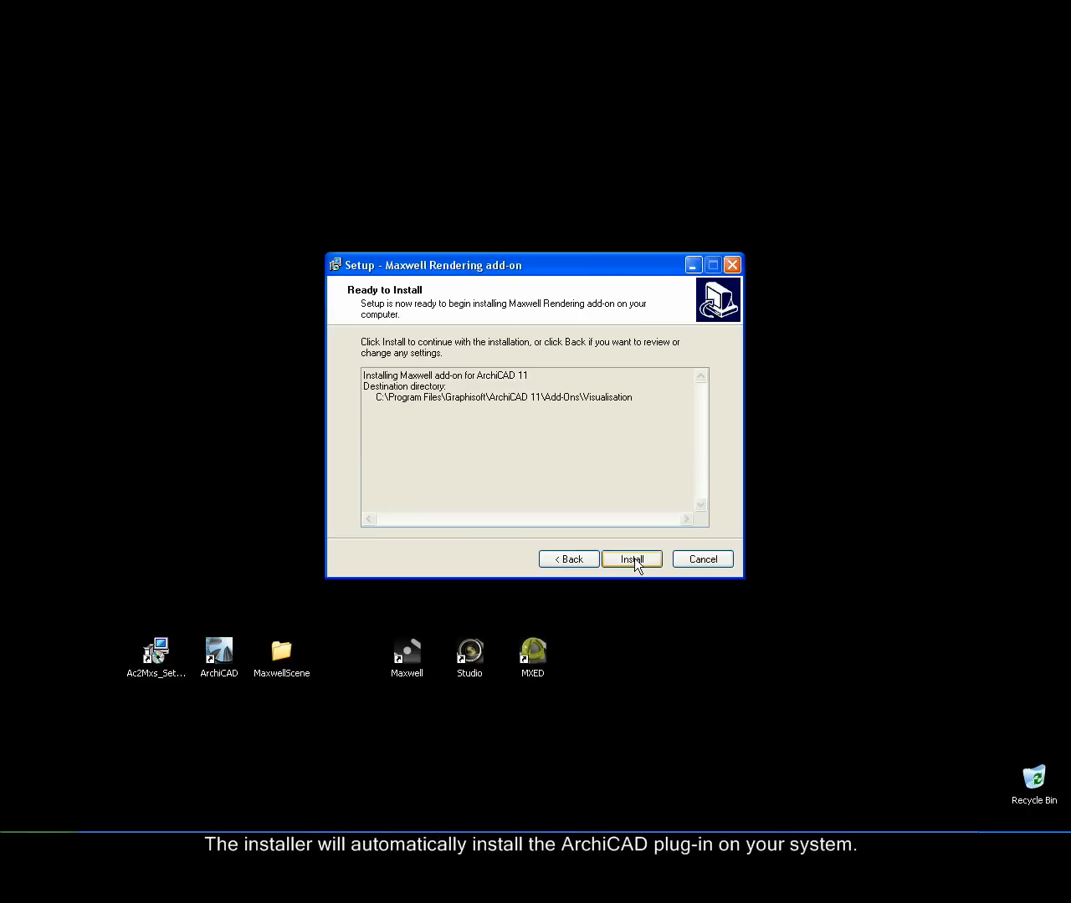
mouse_move(382, 407)
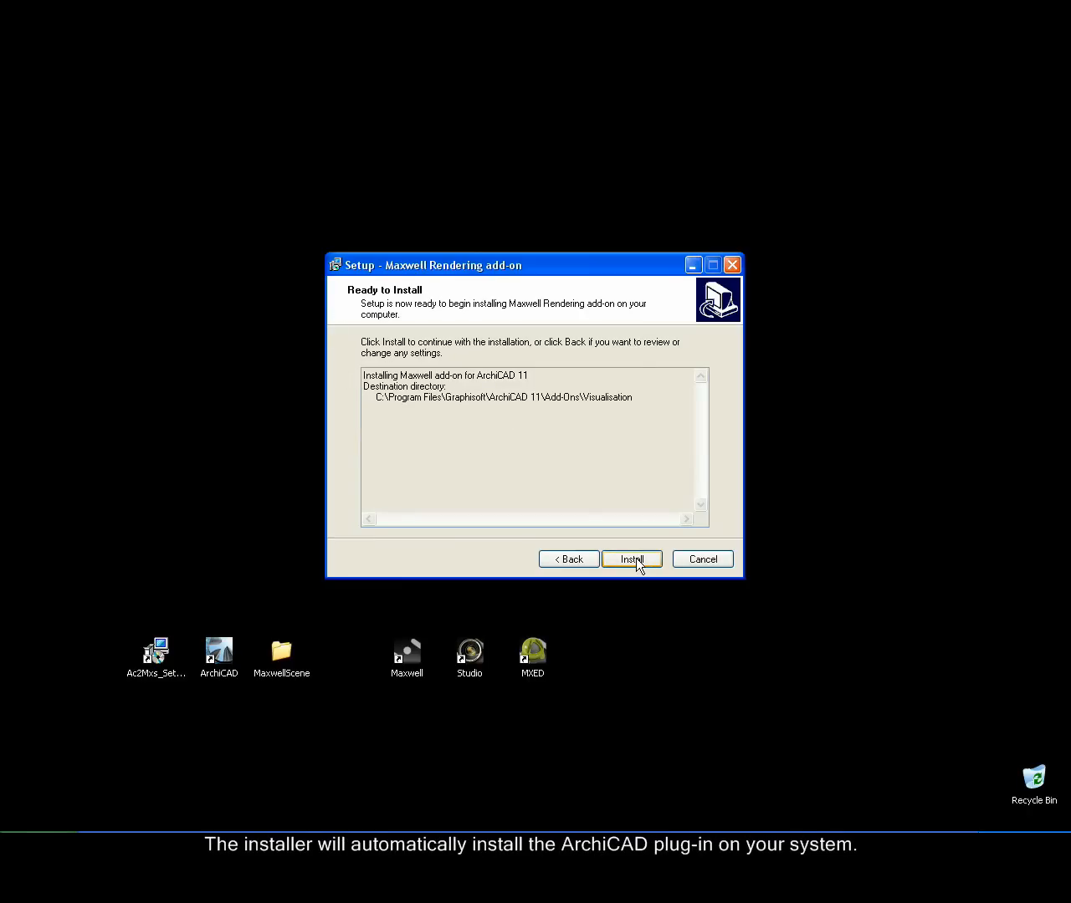
click(631, 559)
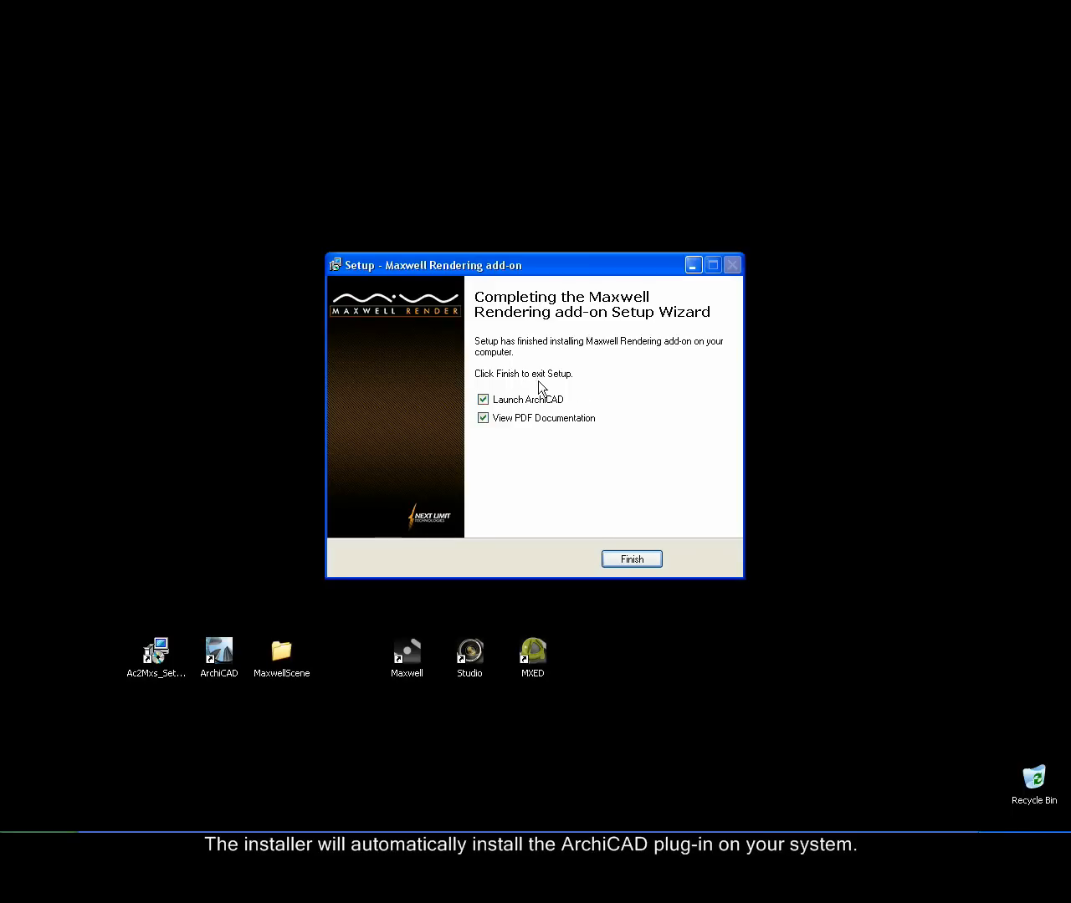
click(483, 399)
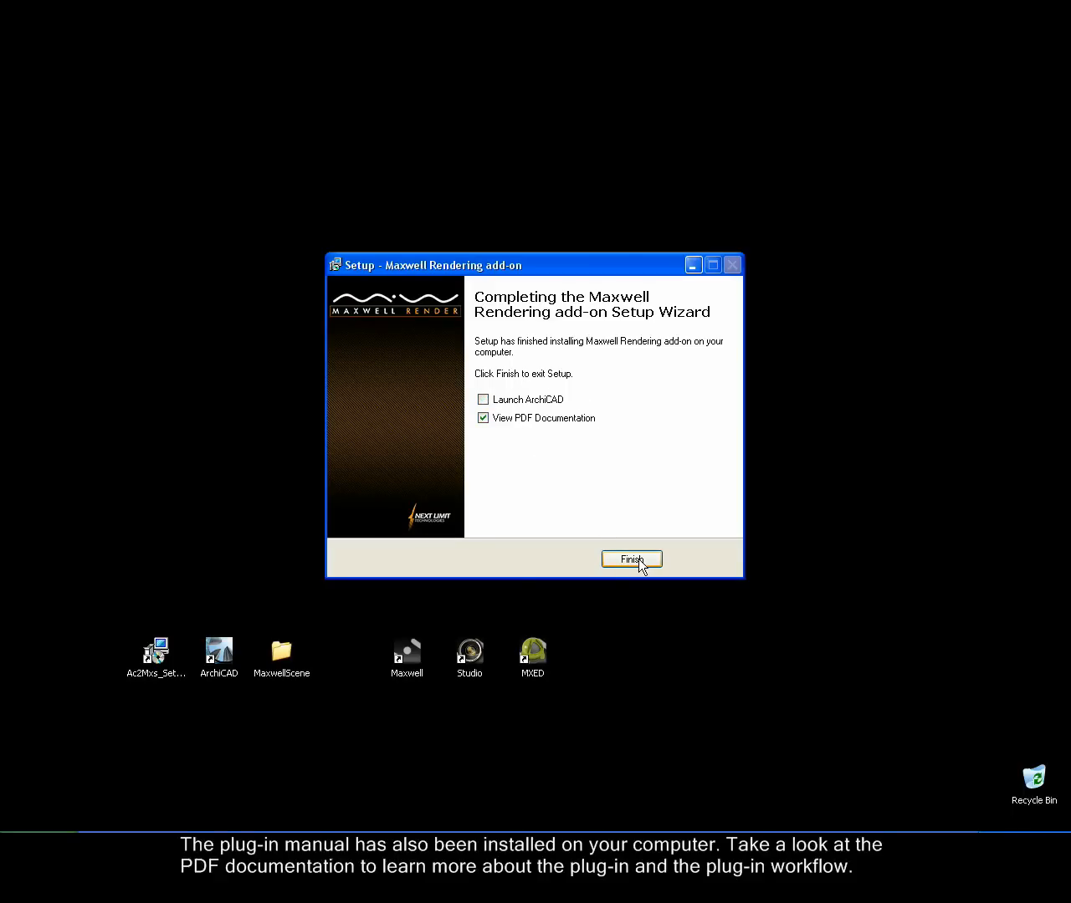
Open Ac2Mxs.pdf and read through the Engine Parameters section on page 7
click(631, 559)
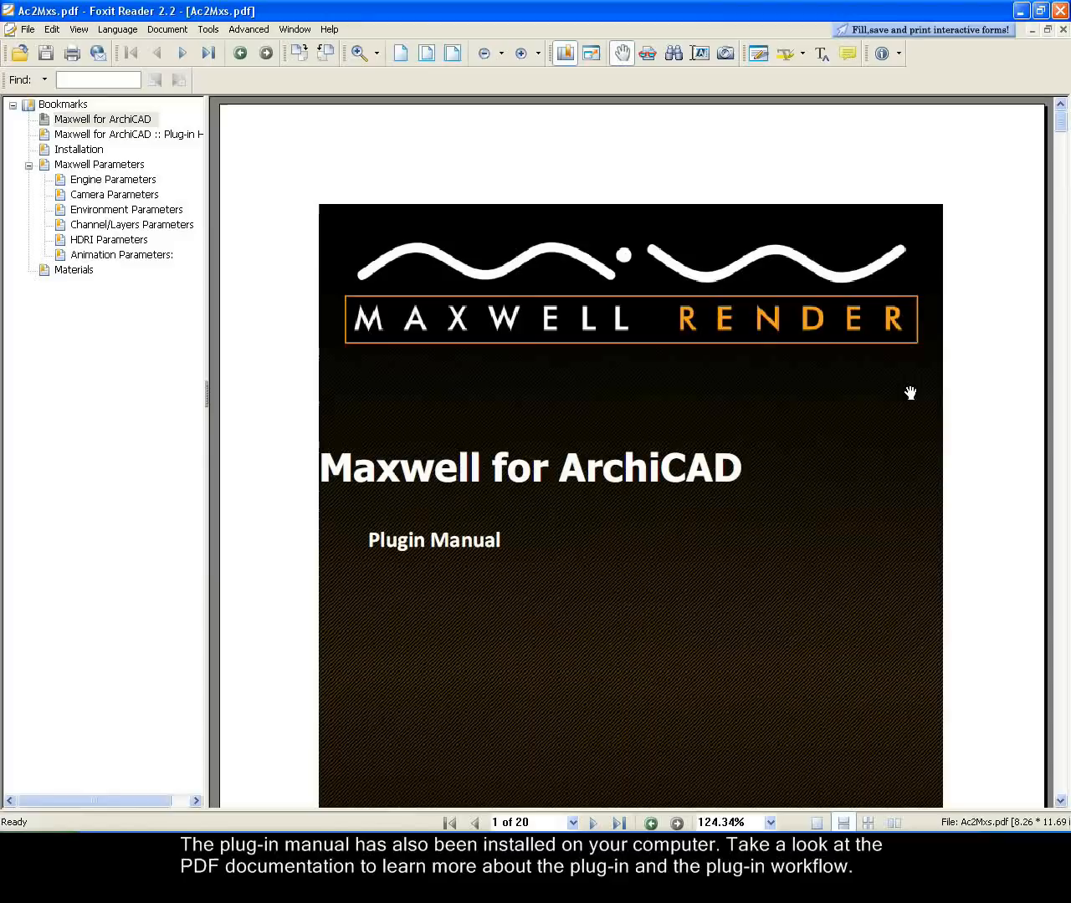
scroll(down, 3)
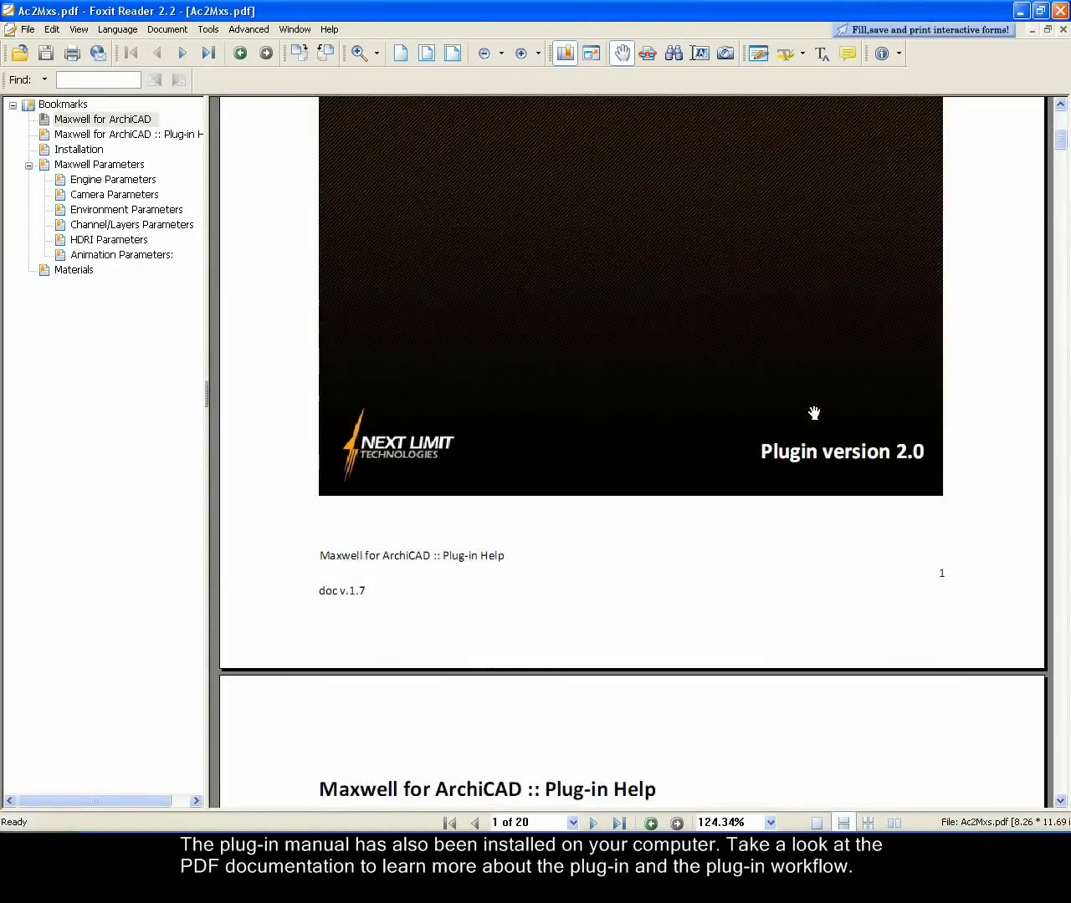
scroll(down, 3)
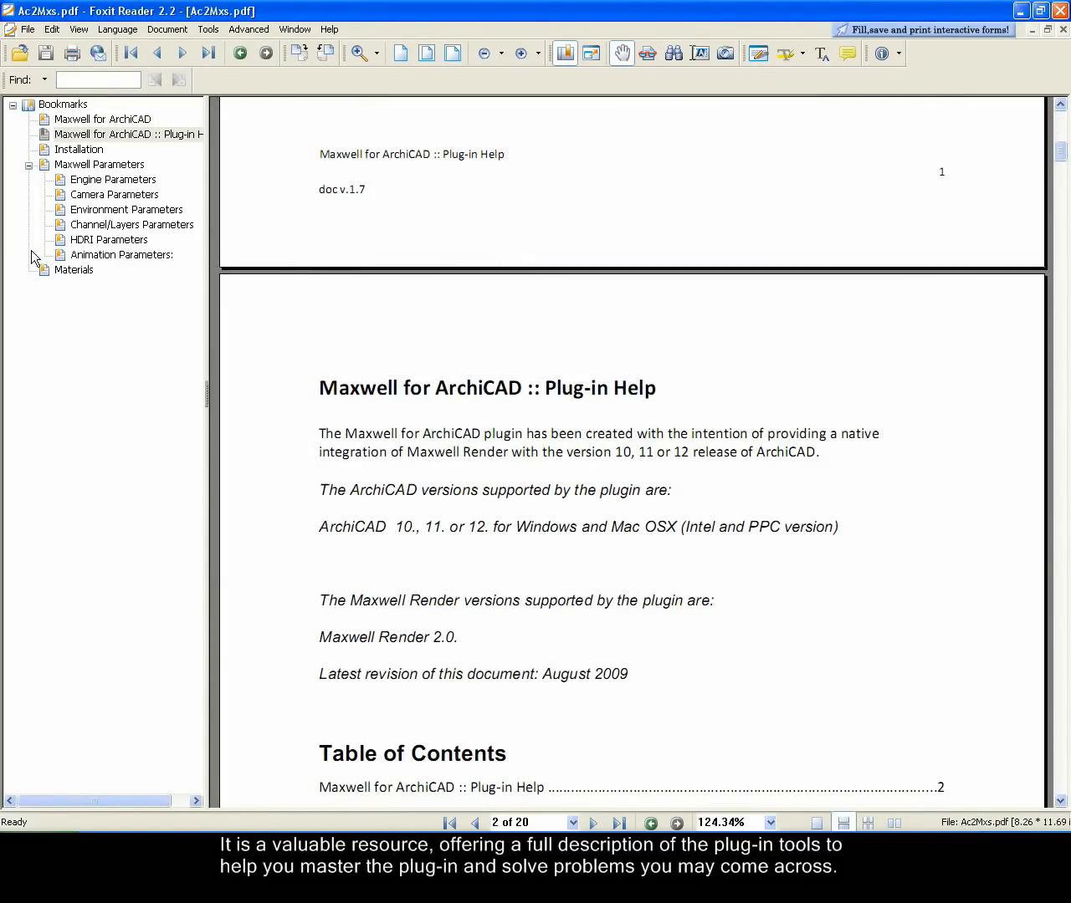
click(113, 179)
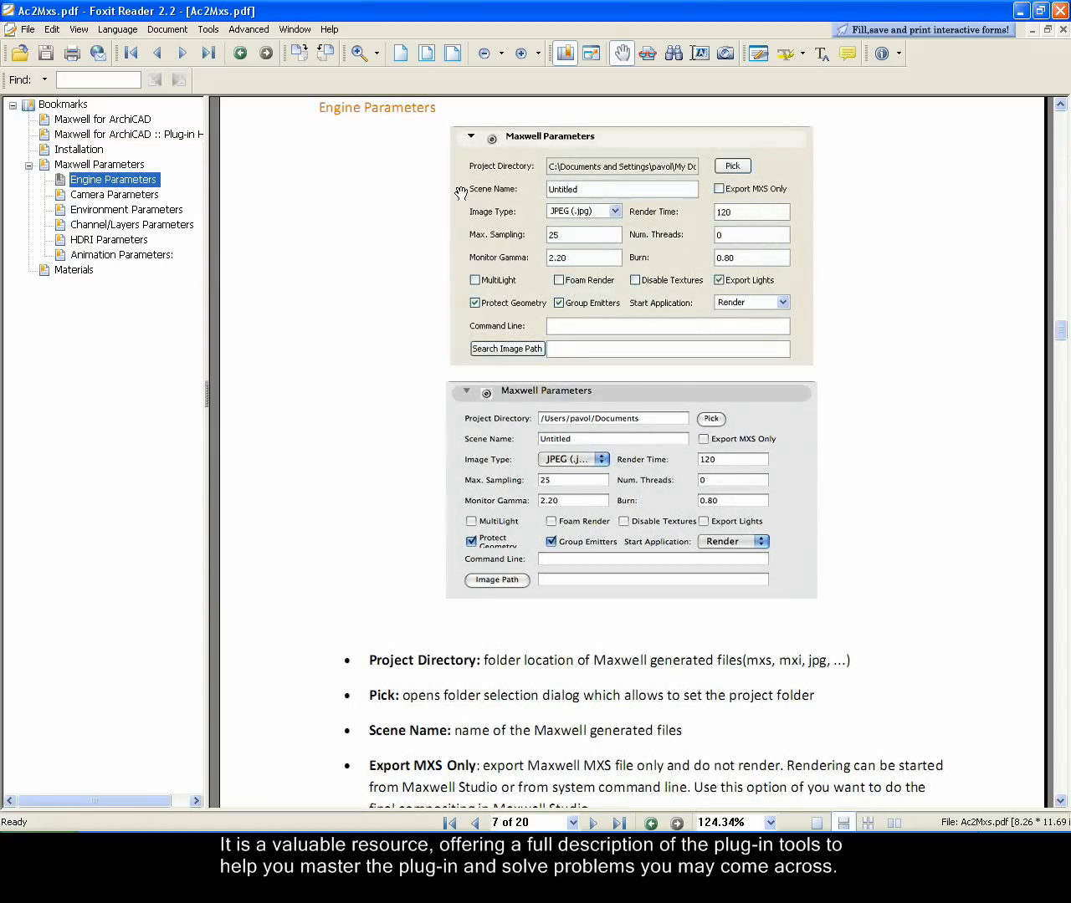
scroll(down, 3)
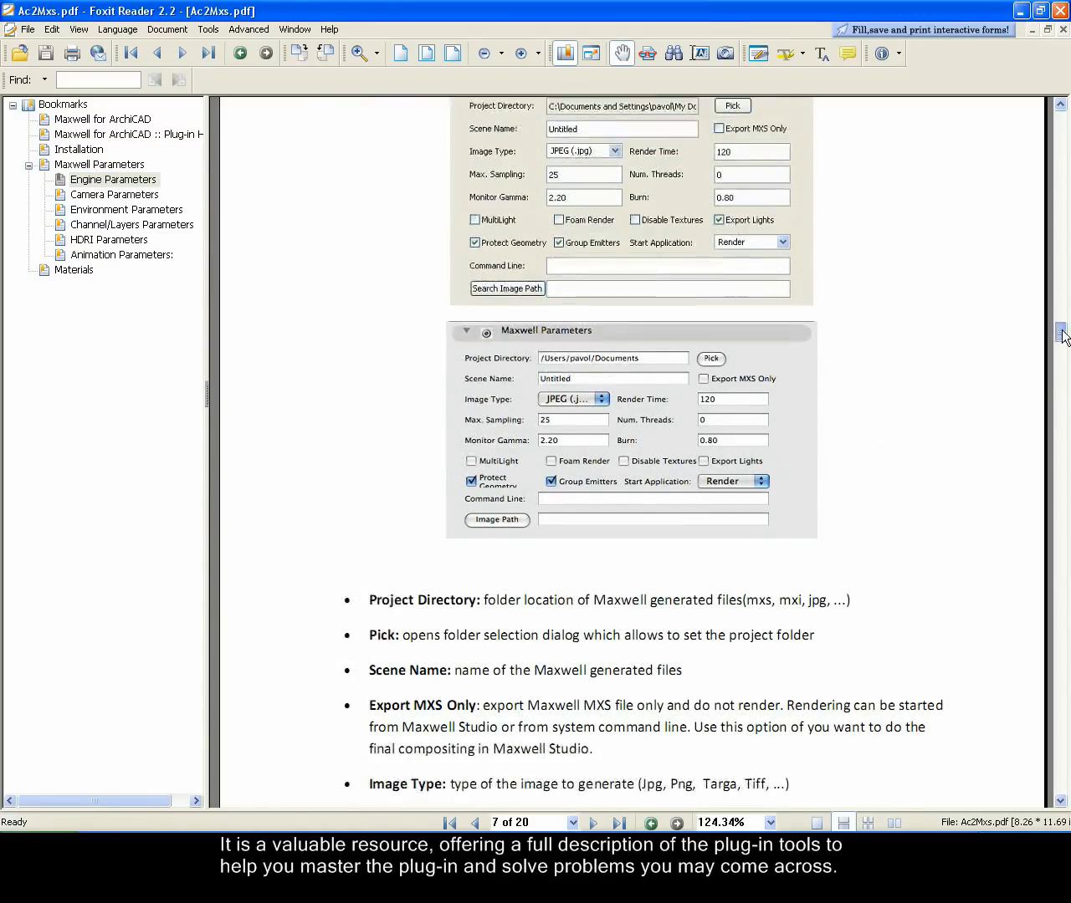
scroll(down, 3)
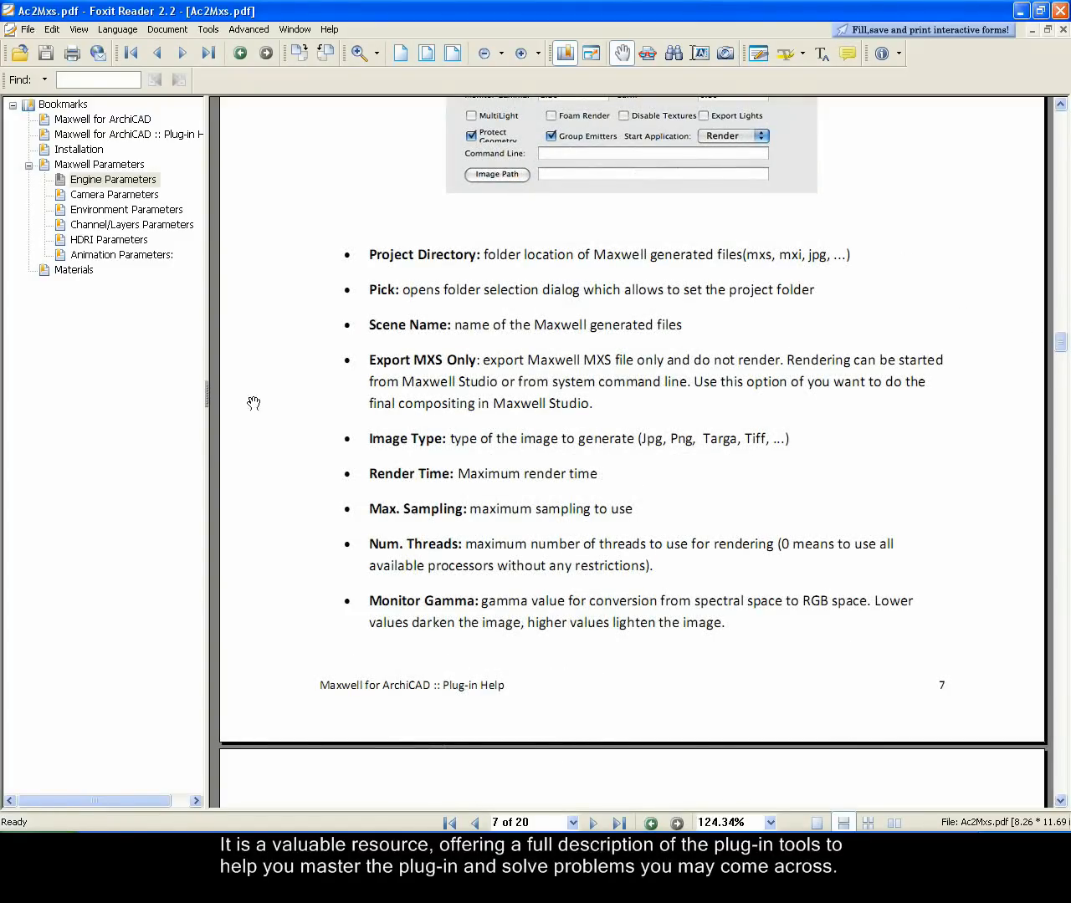
mouse_move(752, 224)
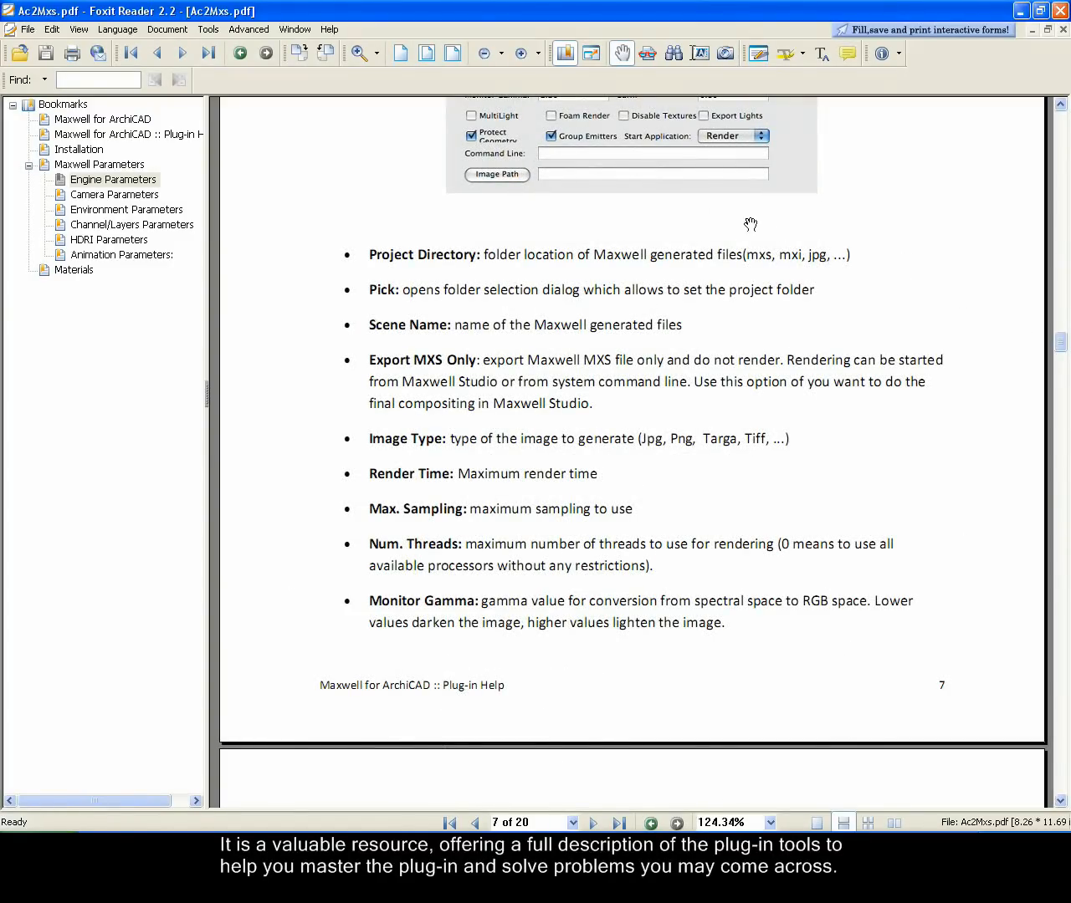
mouse_move(1019, 69)
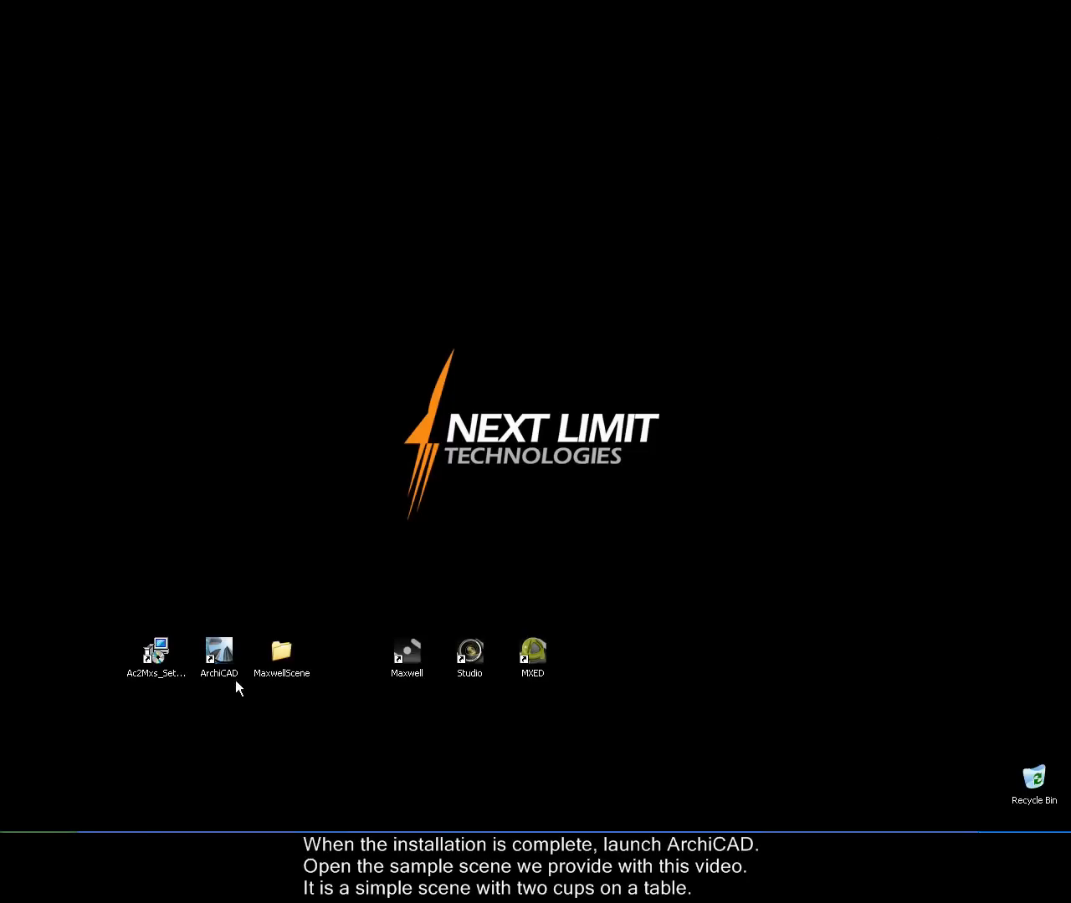
Launch ArchiCAD 11 and open the recent MaxwellArchiCAD.pln project
double_click(218, 650)
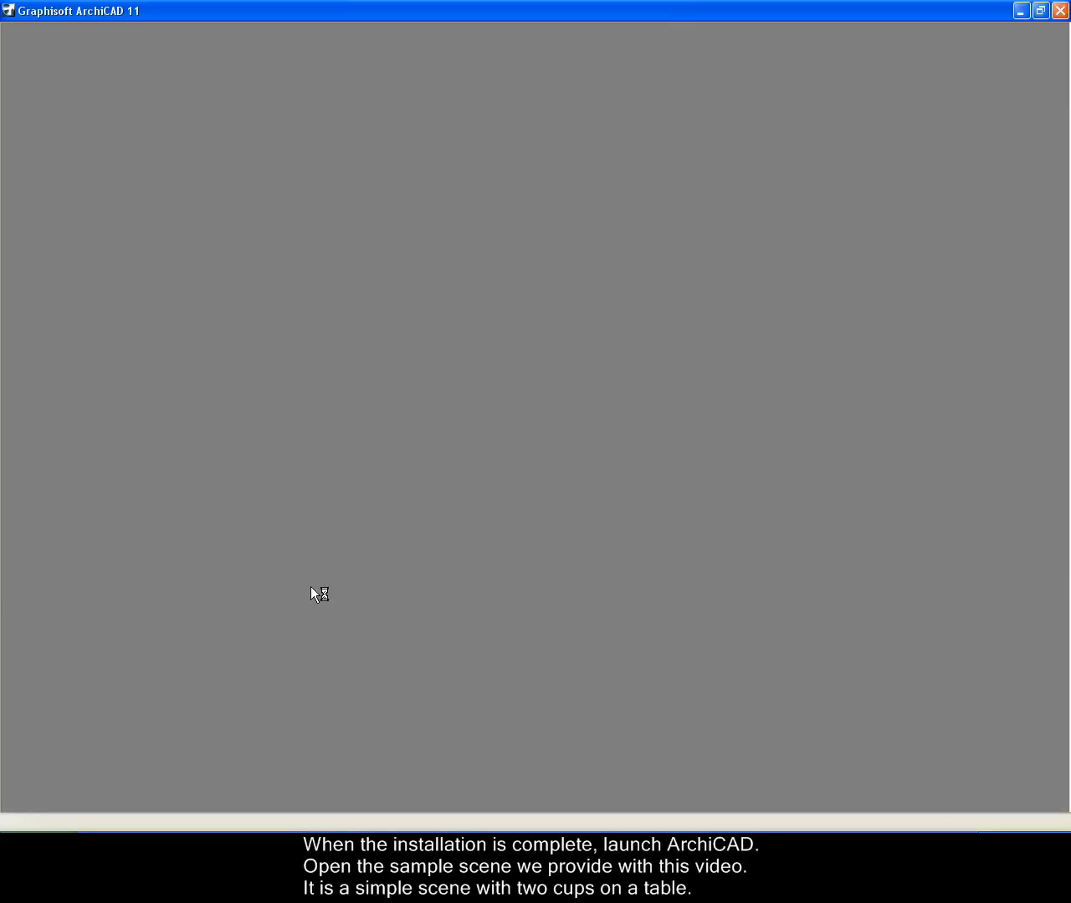
mouse_move(516, 503)
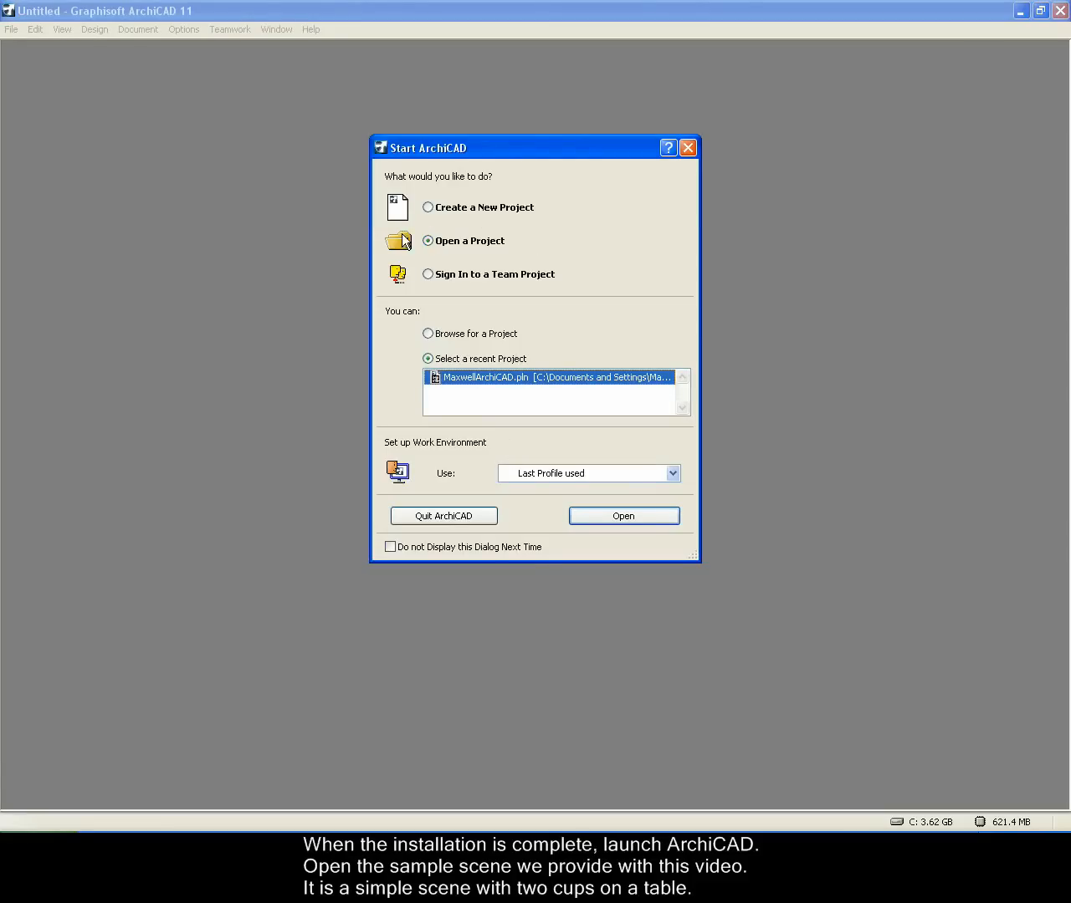
click(622, 516)
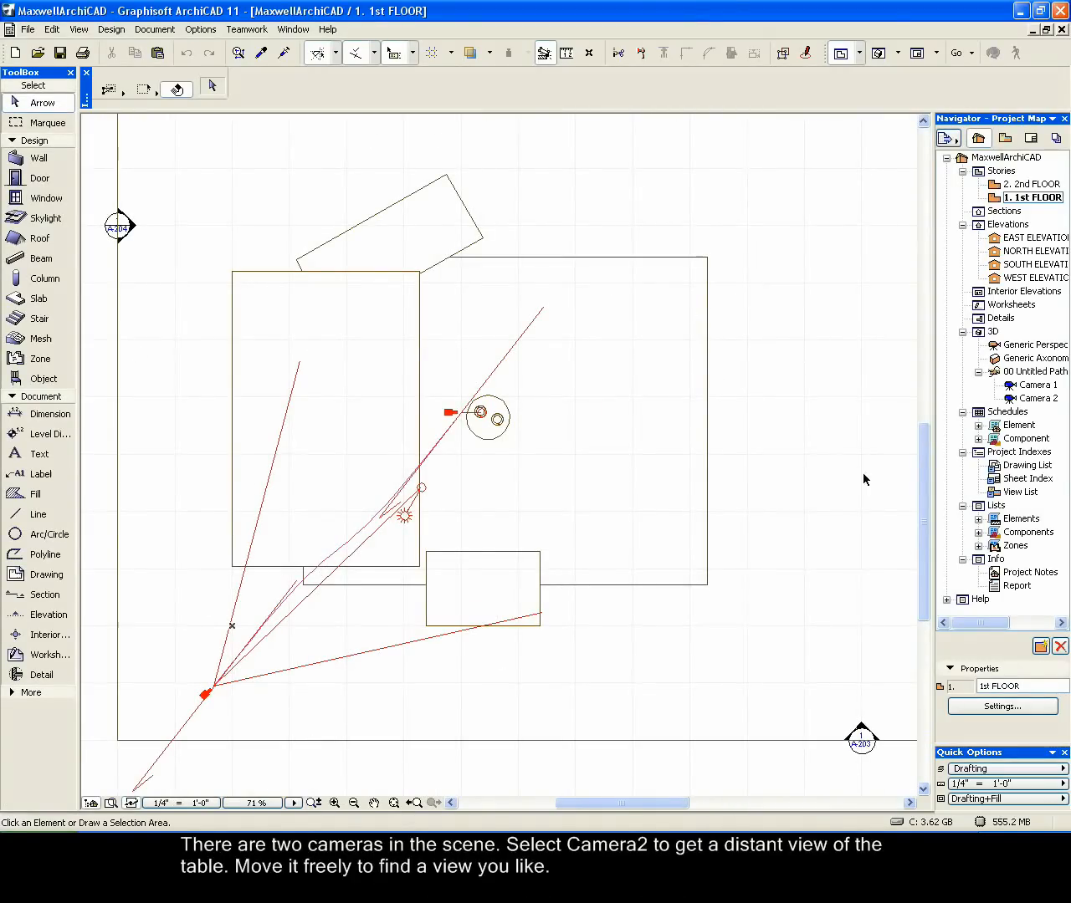
View the scene from Camera 2 in the Navigator
double_click(1040, 397)
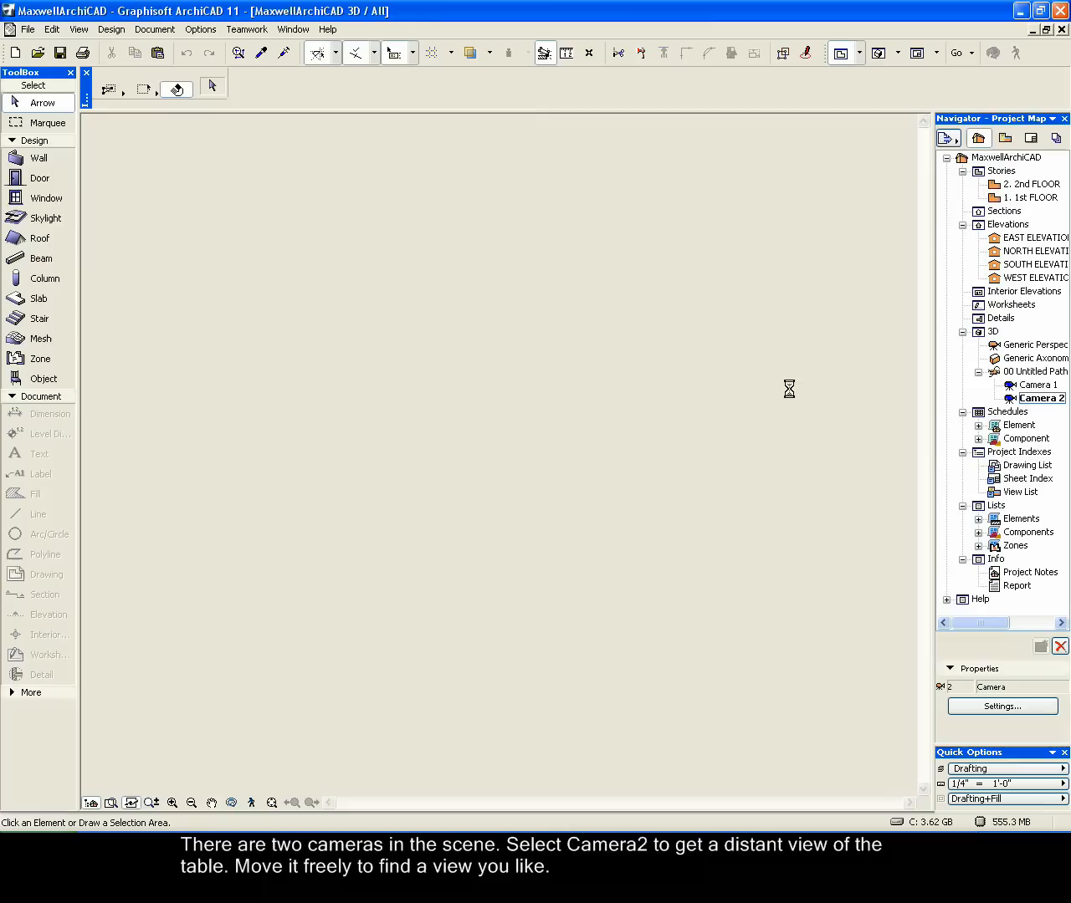
double_click(1039, 399)
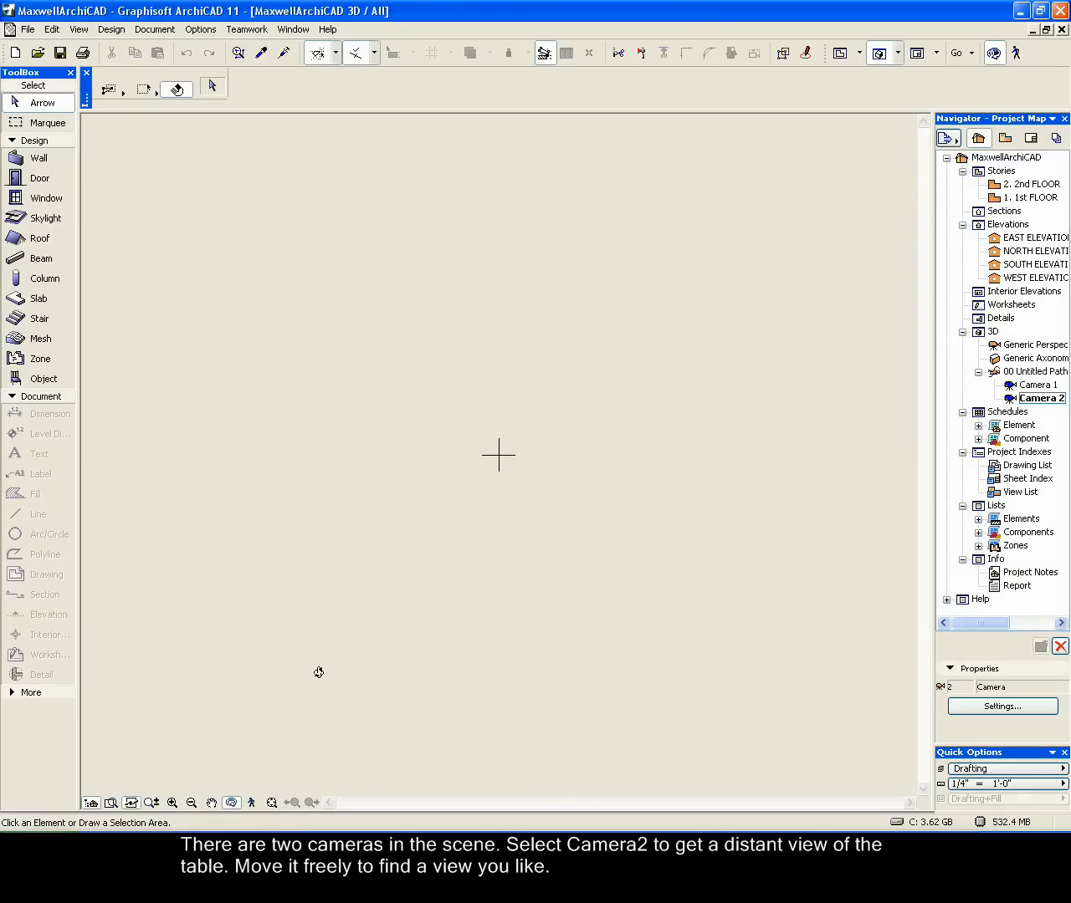
double_click(1040, 397)
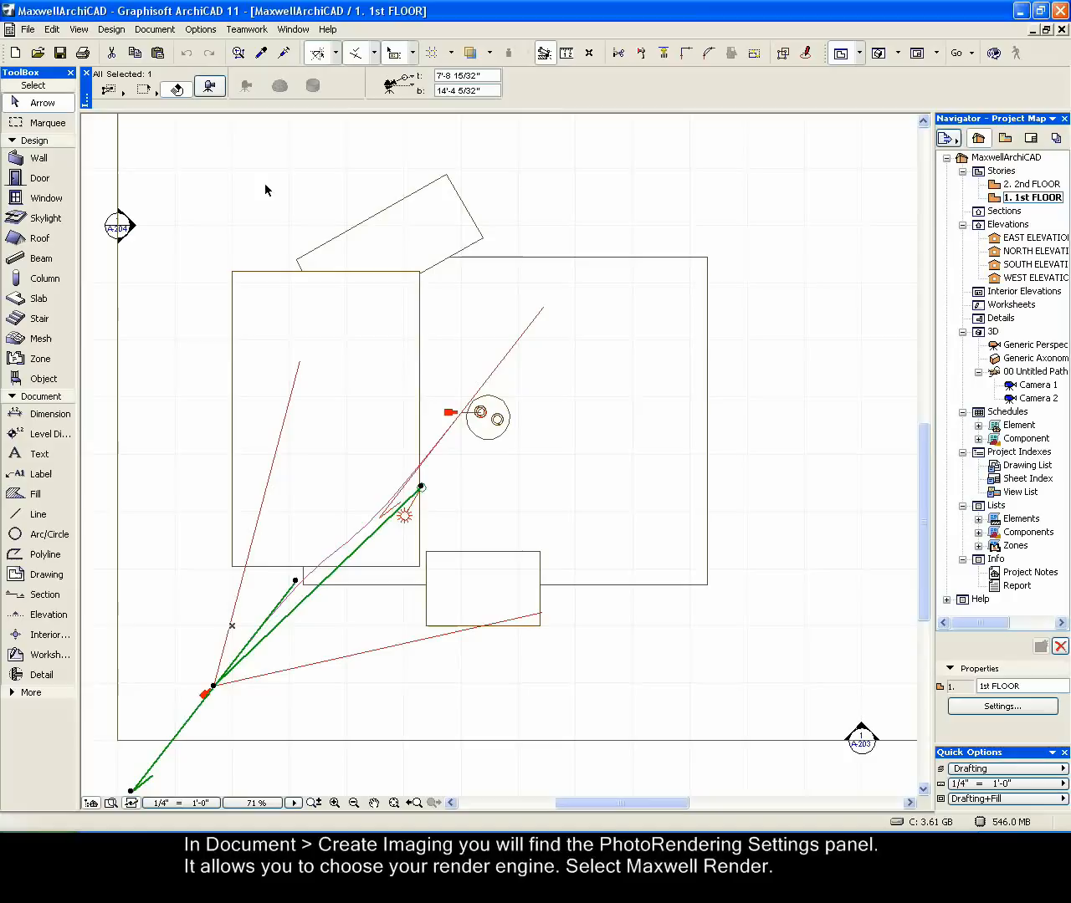
Open the PhotoRendering Settings from Document > Creative Imaging
click(154, 29)
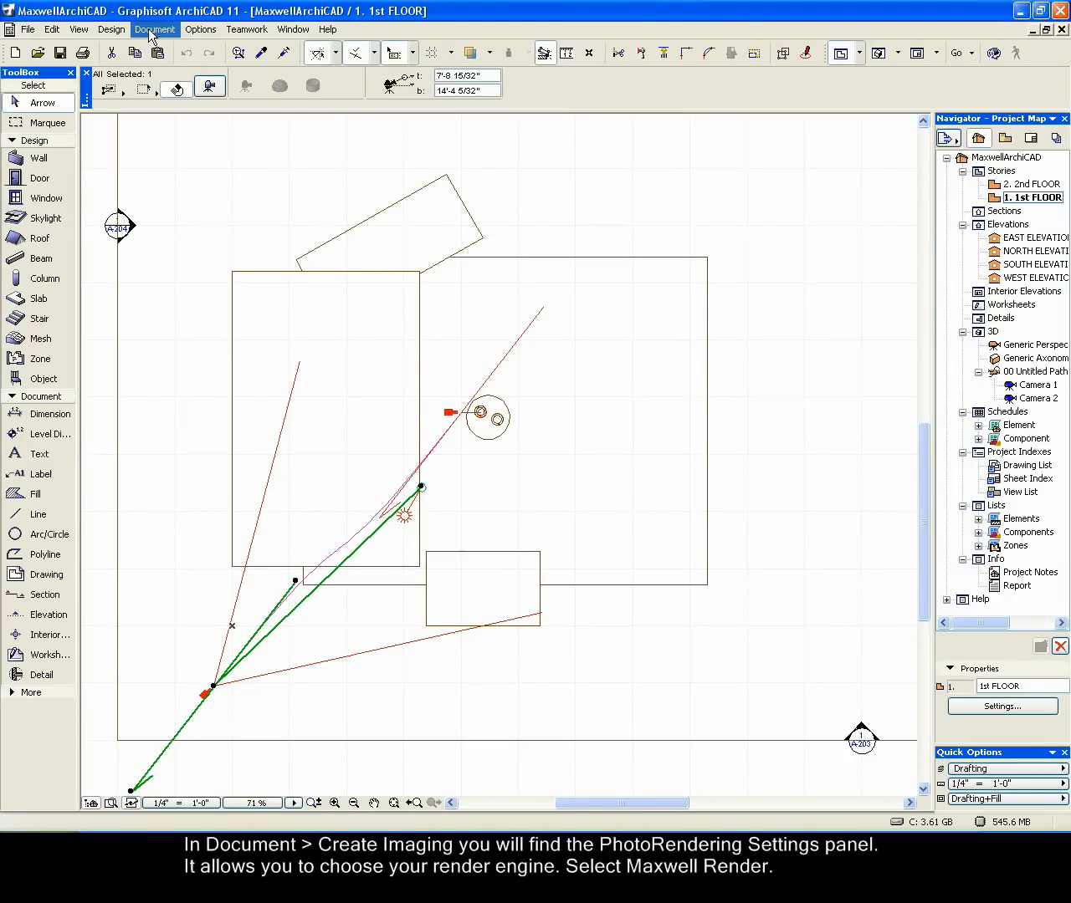
click(155, 29)
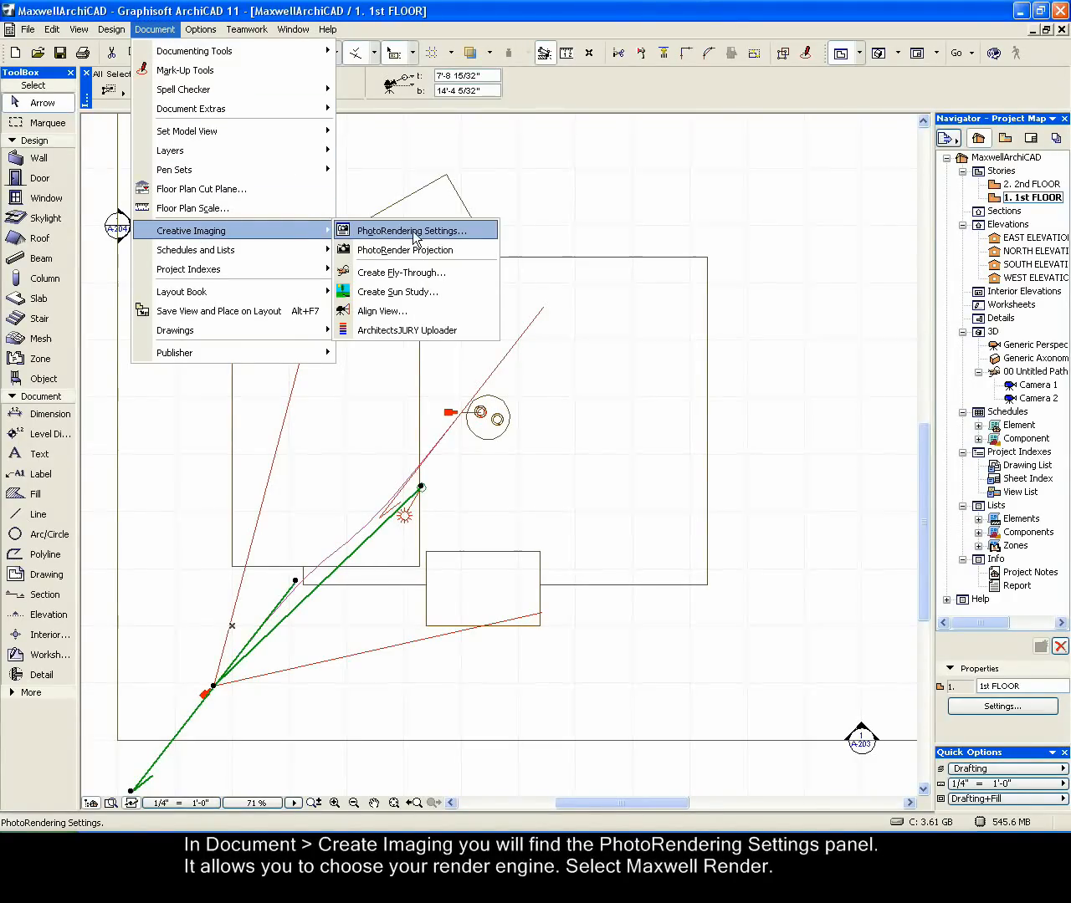
click(410, 231)
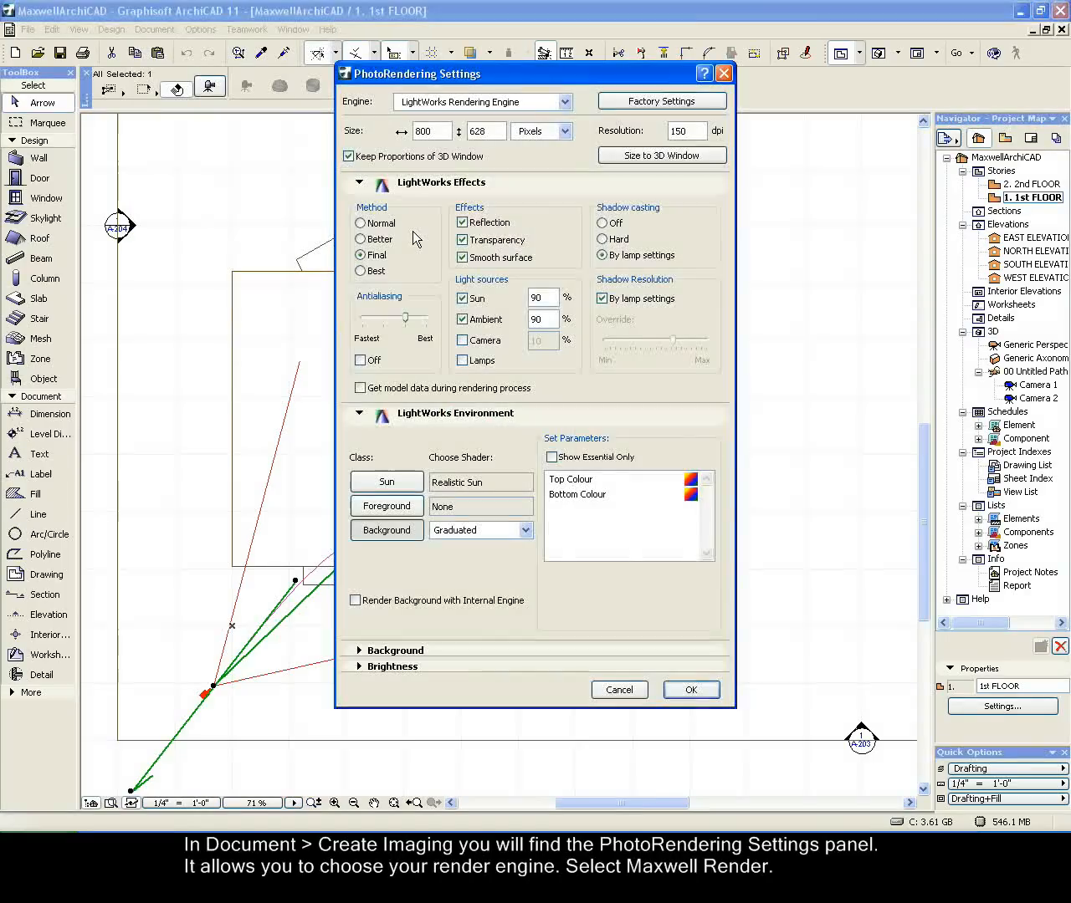
mouse_move(536, 131)
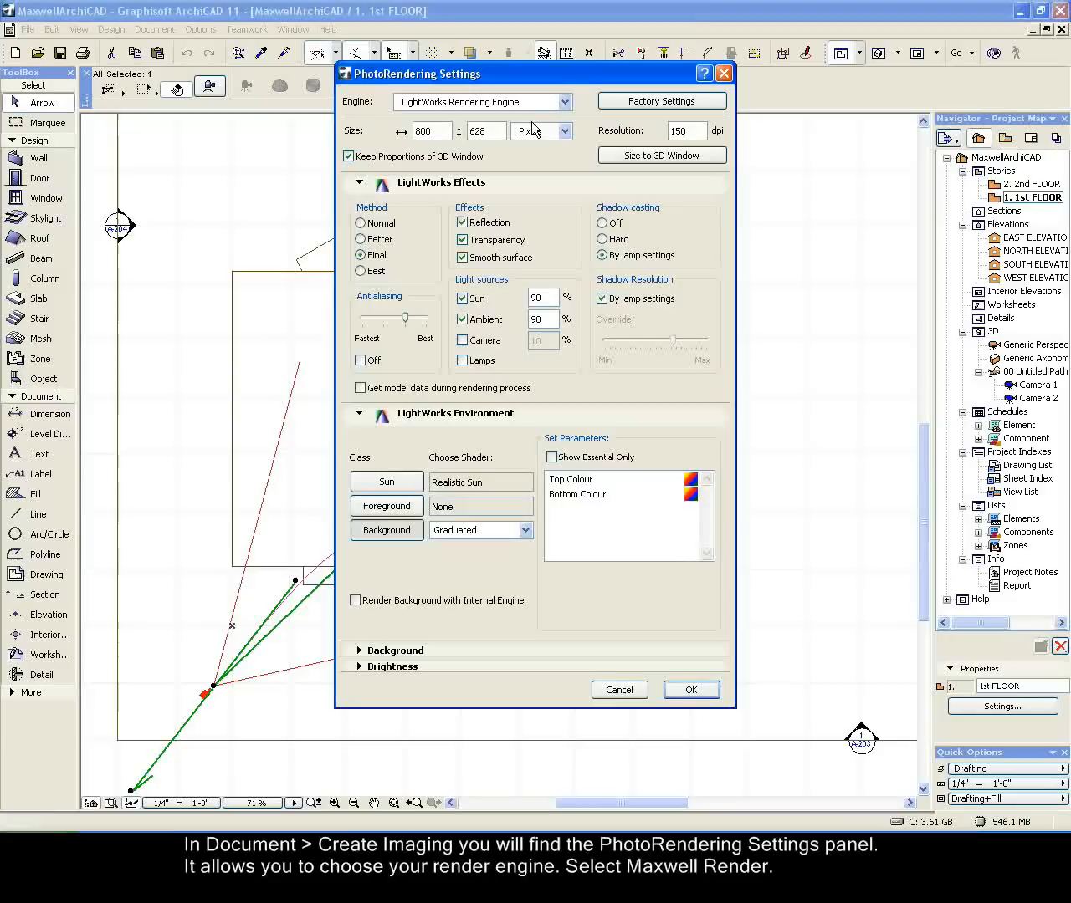
Switch the rendering engine from LightWorks to Maxwell Rendering Engine
click(565, 102)
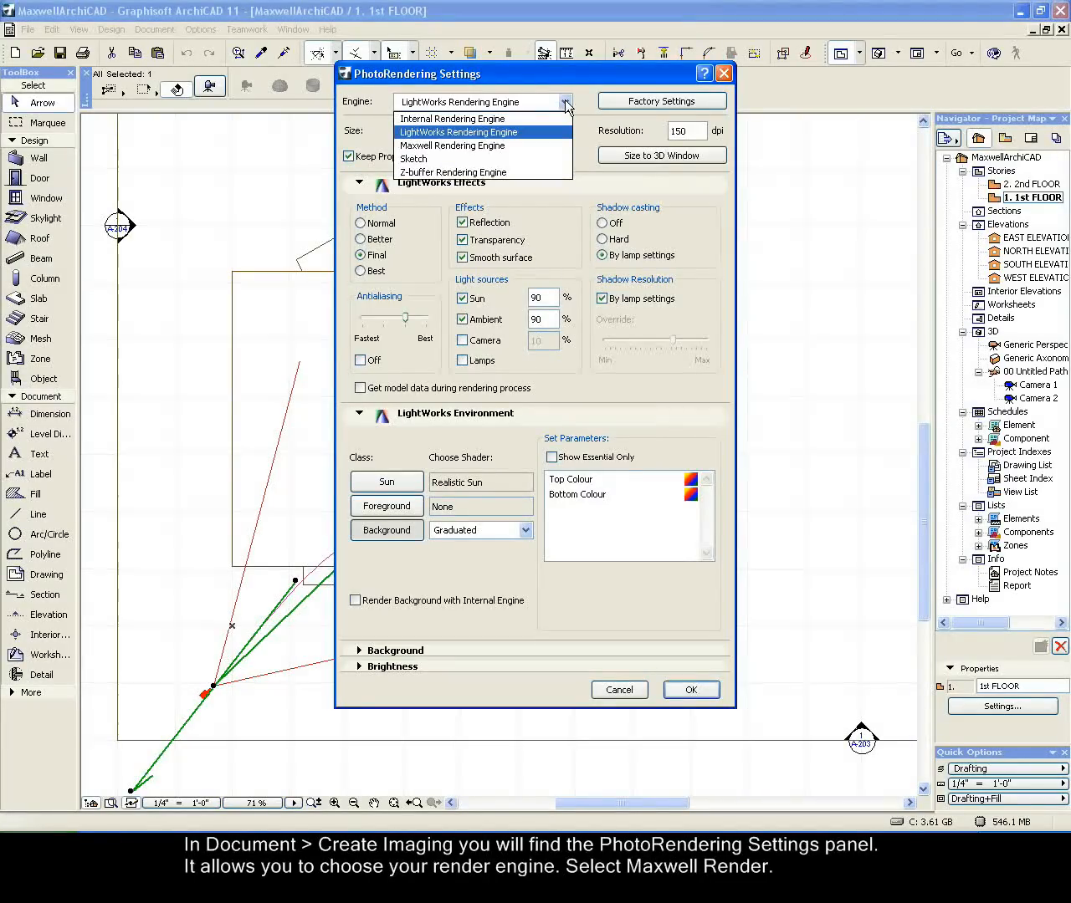
mouse_move(475, 146)
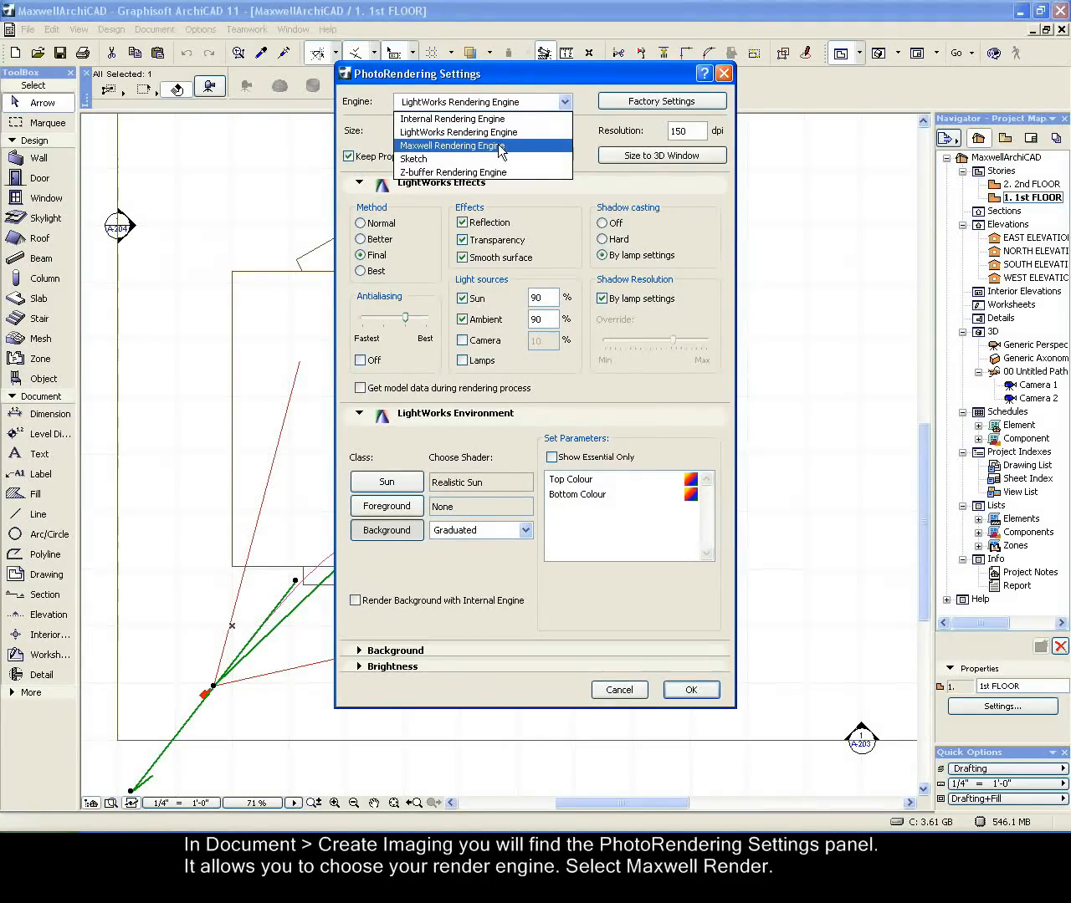
click(450, 146)
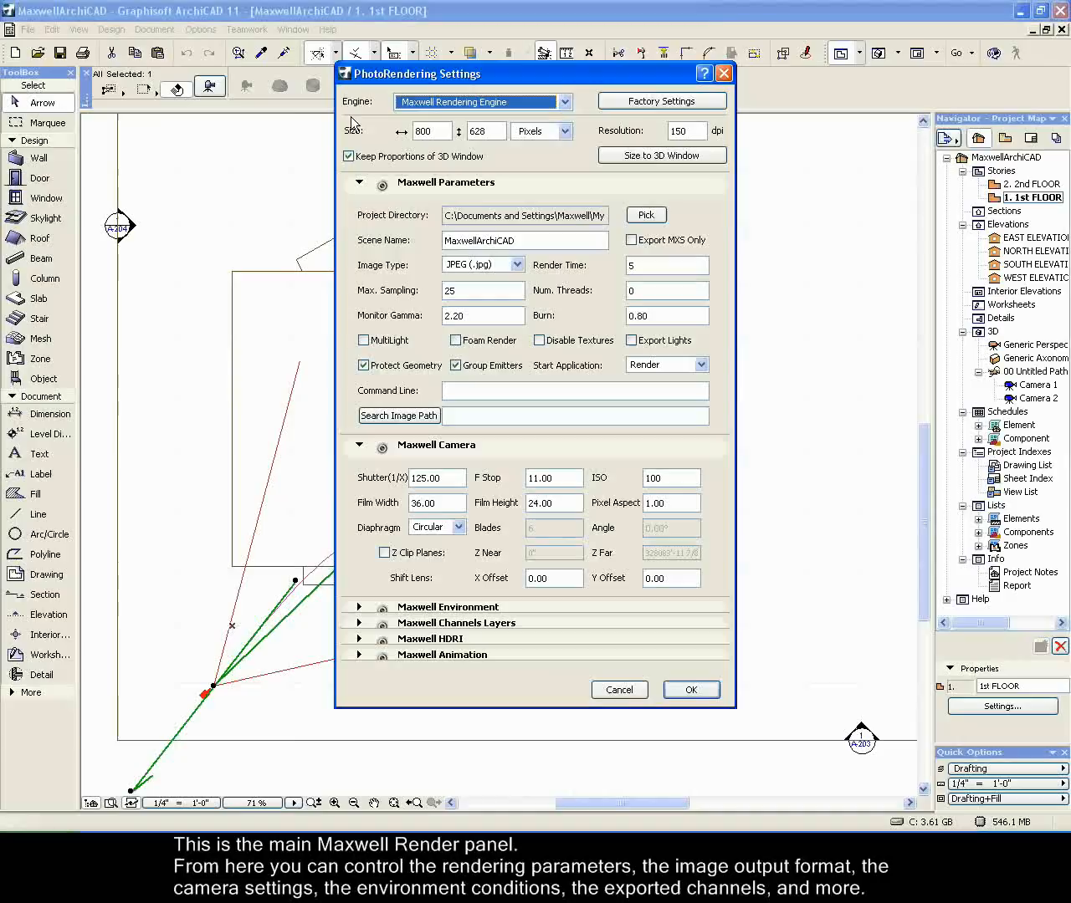
mouse_move(753, 385)
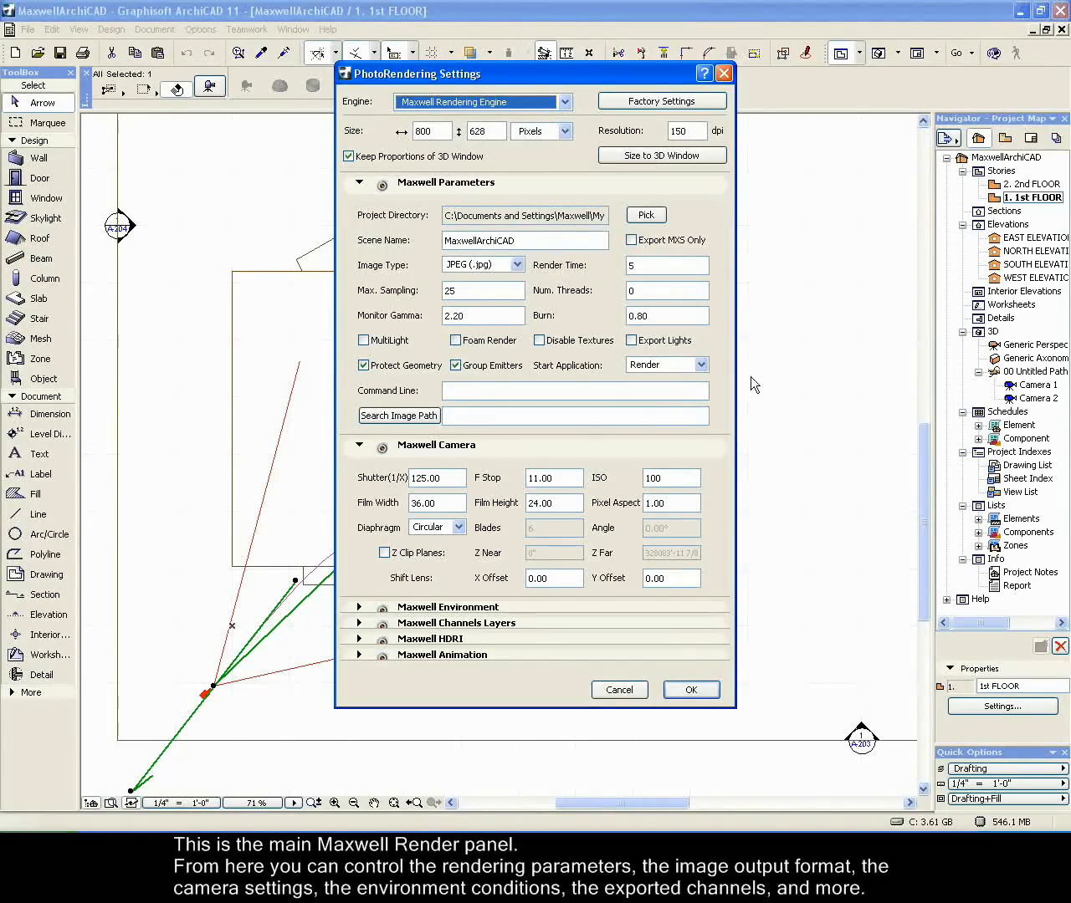
mouse_move(399, 416)
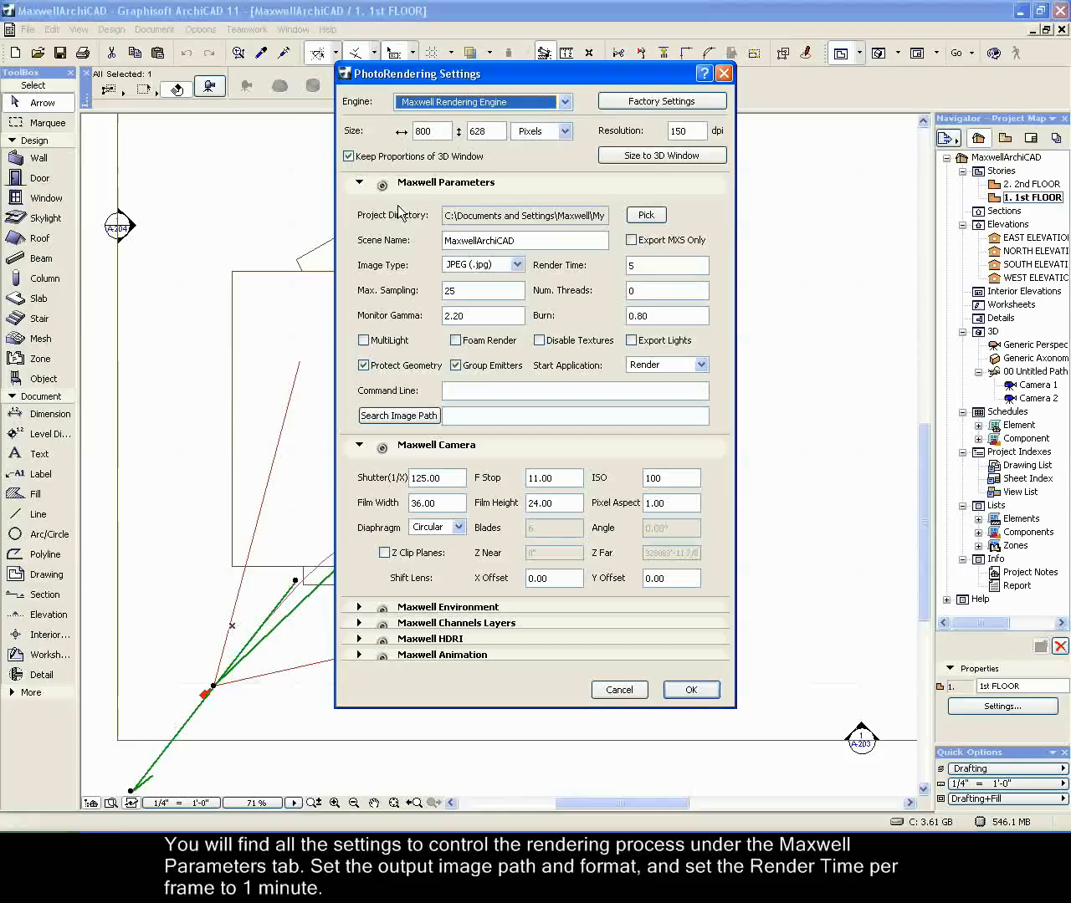
mouse_move(535, 203)
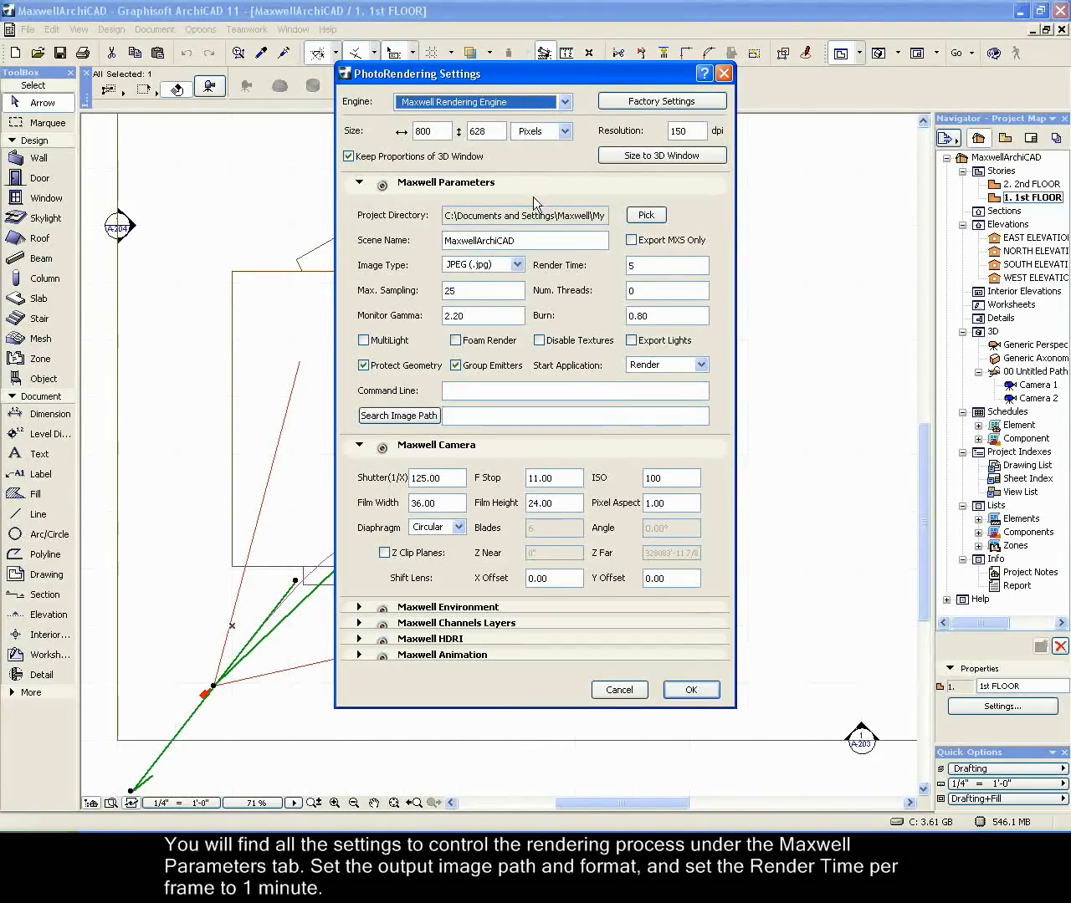
mouse_move(366, 240)
text(1)
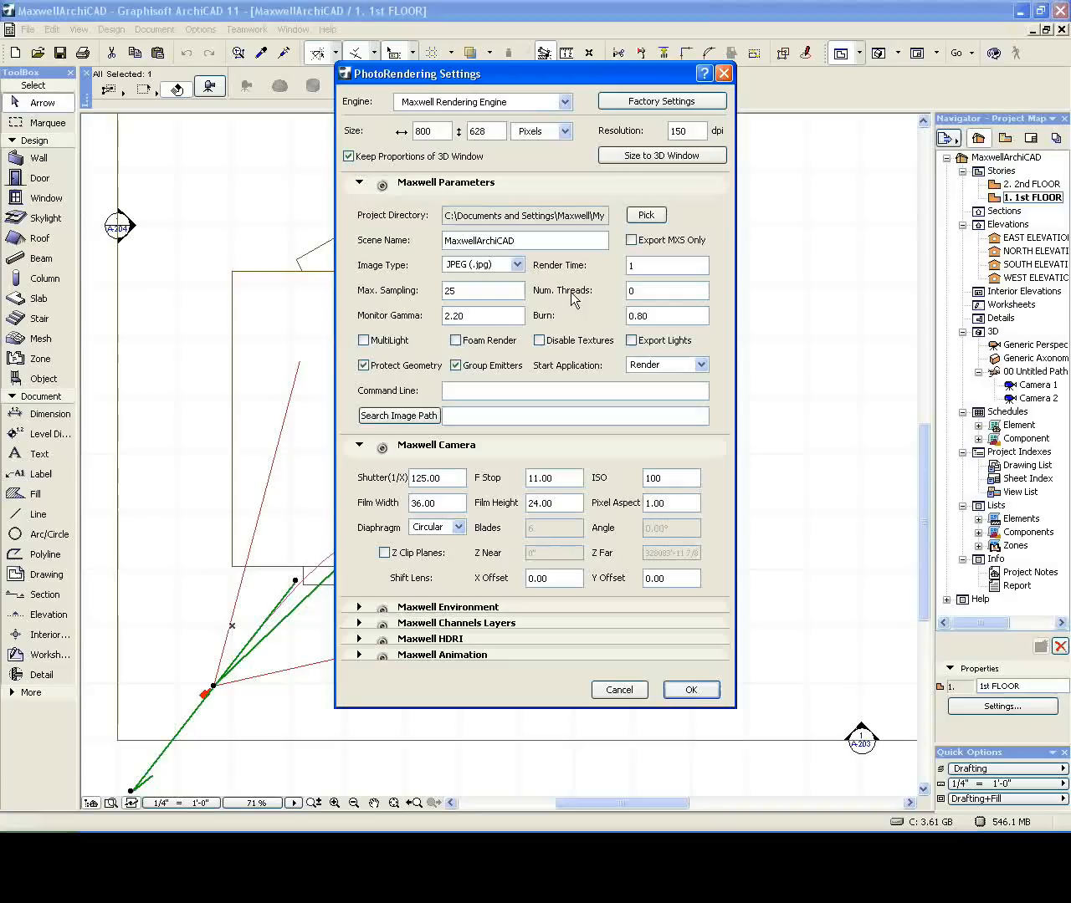
mouse_move(699, 345)
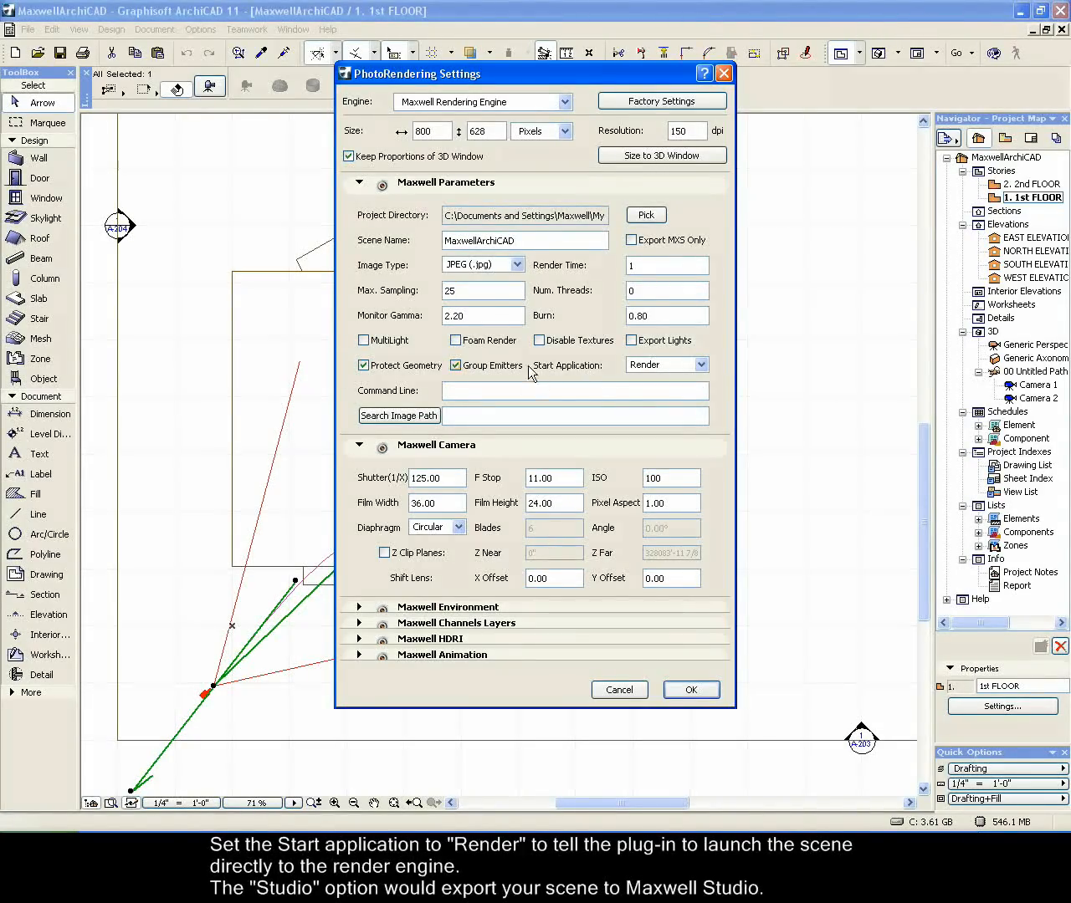
Keep Render as the start application and collapse the Maxwell Parameters section
click(701, 364)
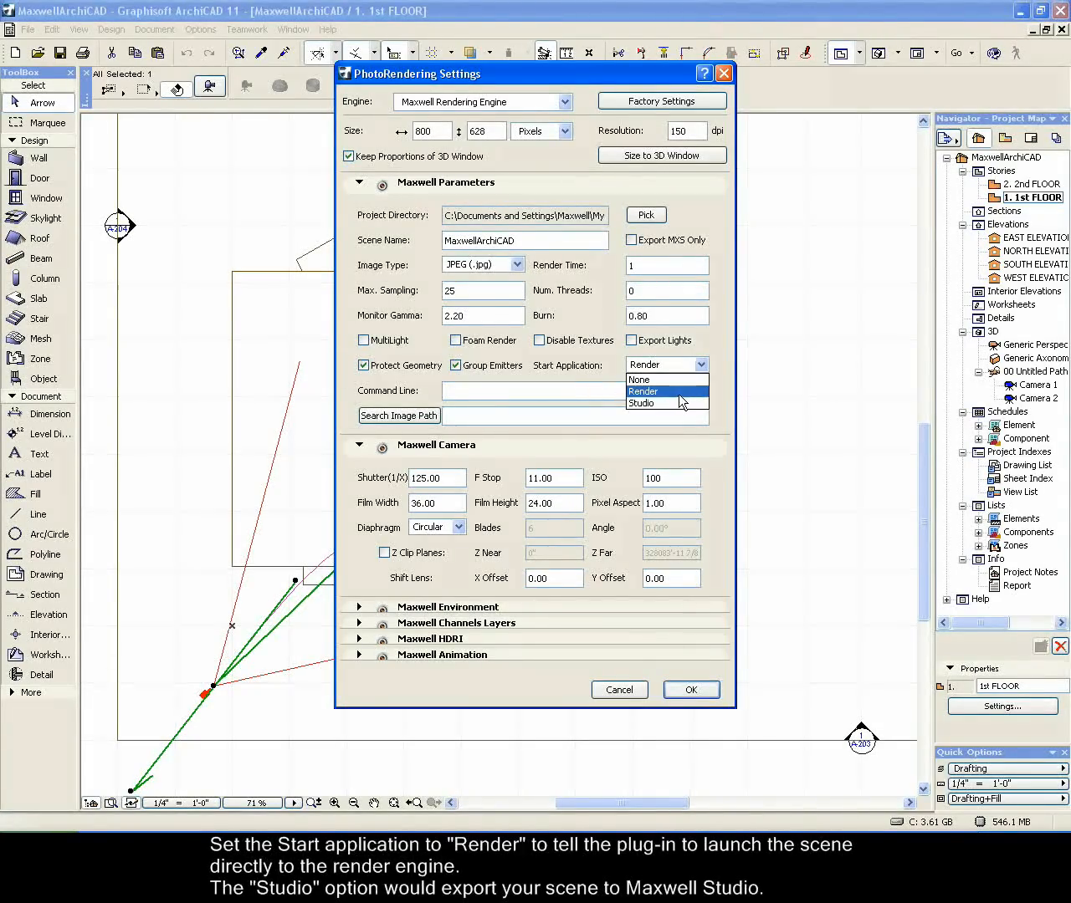
click(641, 392)
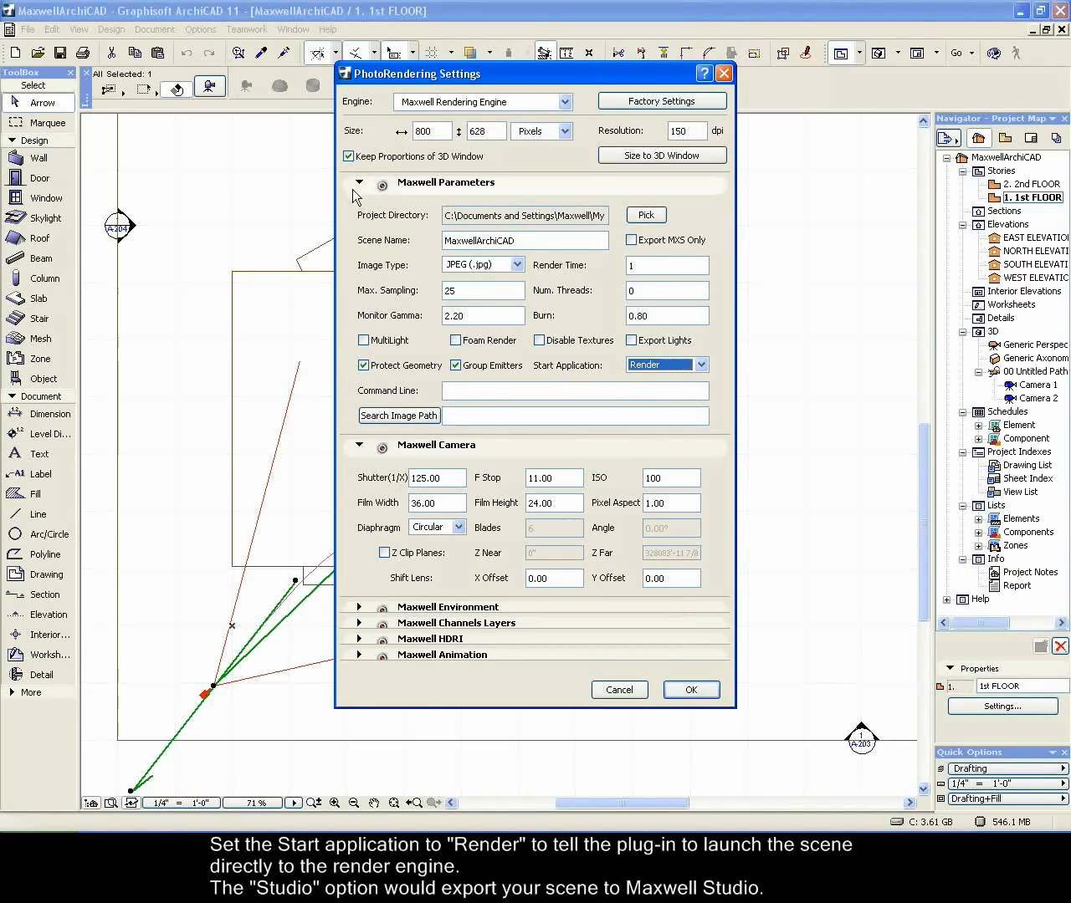
click(360, 182)
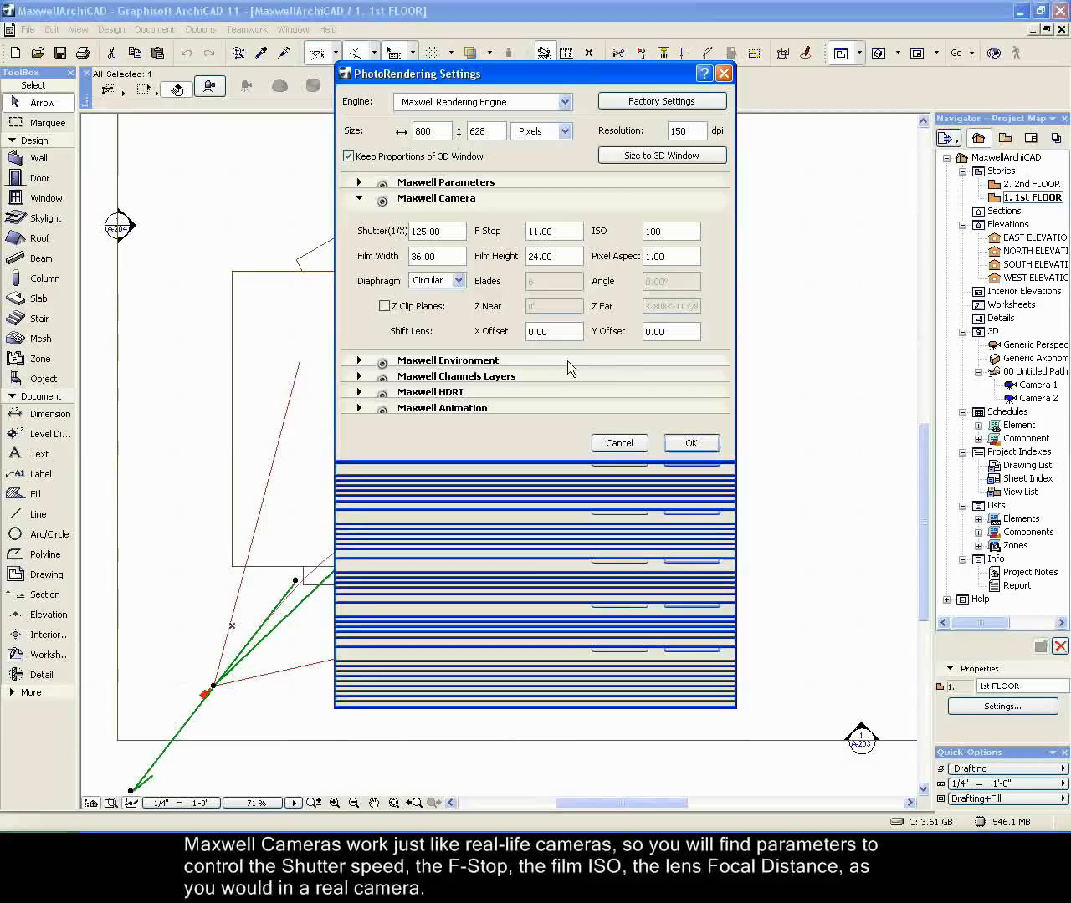
mouse_move(544, 350)
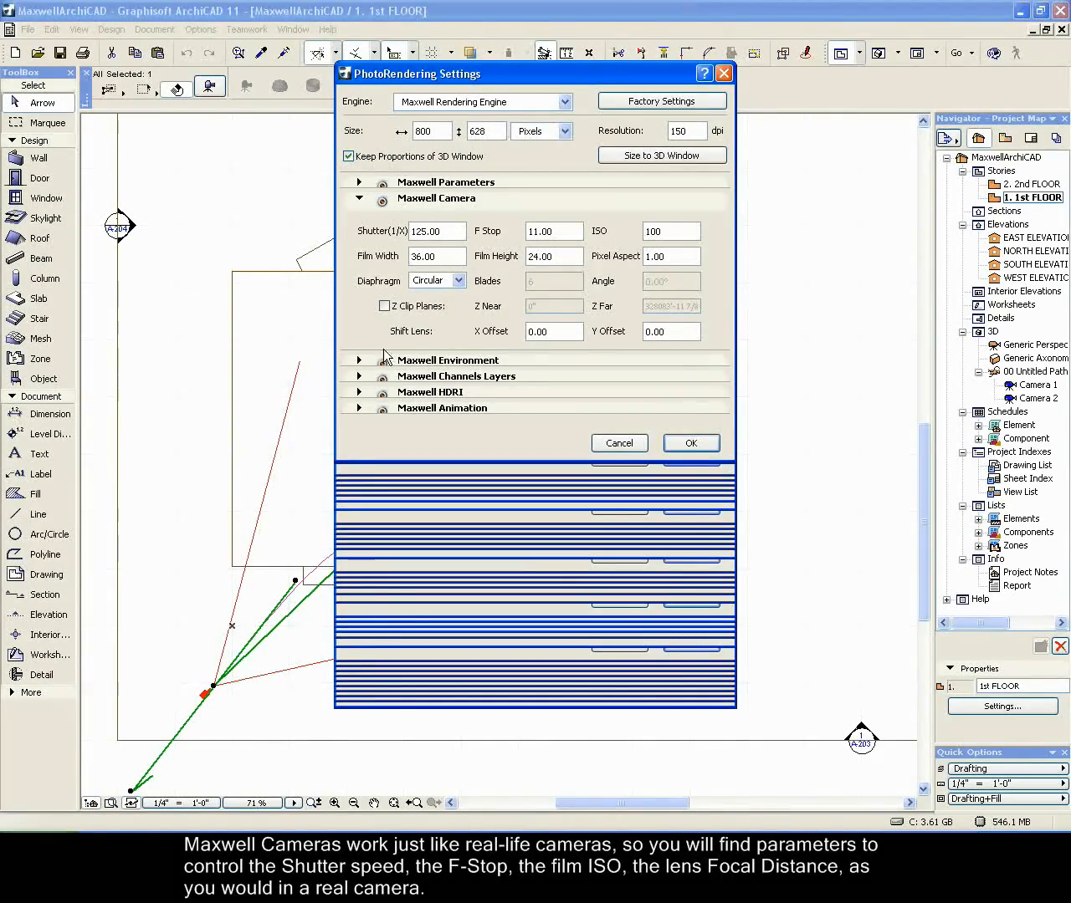
Expand the Maxwell Environment section showing Physical Sky with sun light
click(360, 360)
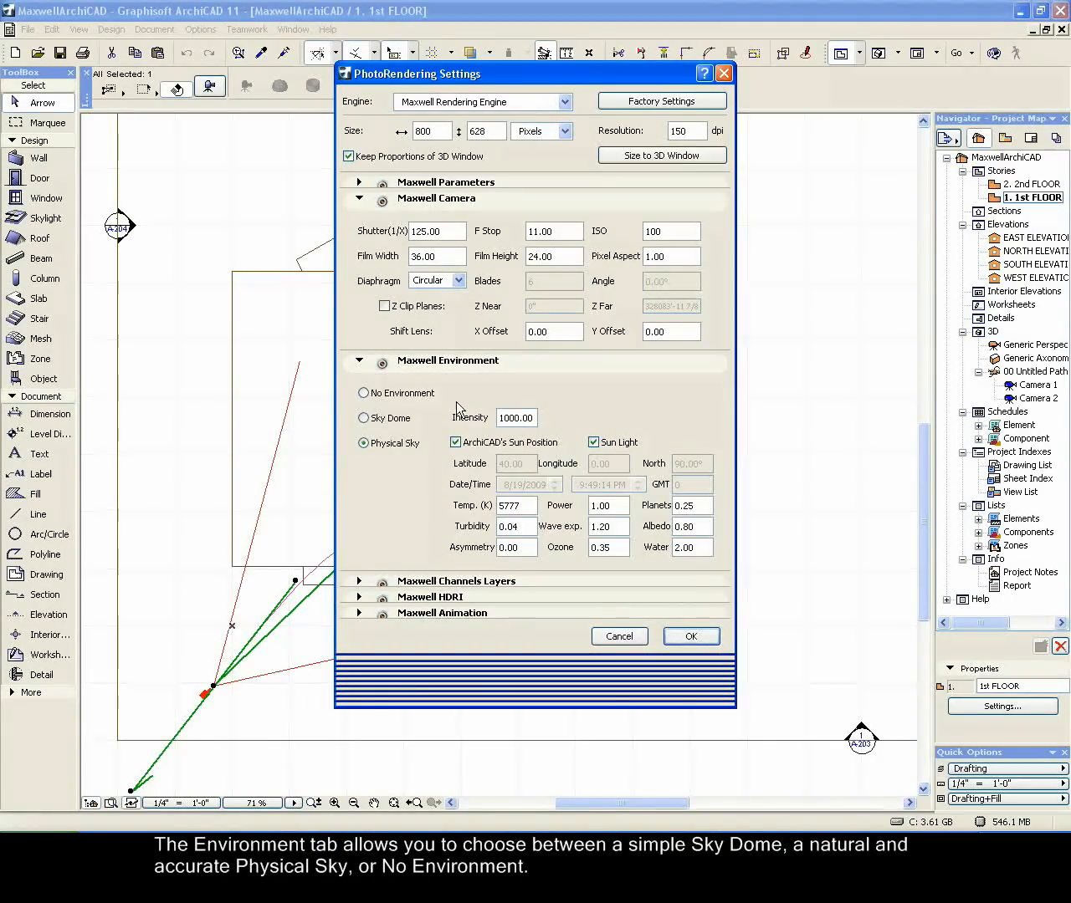
mouse_move(450, 388)
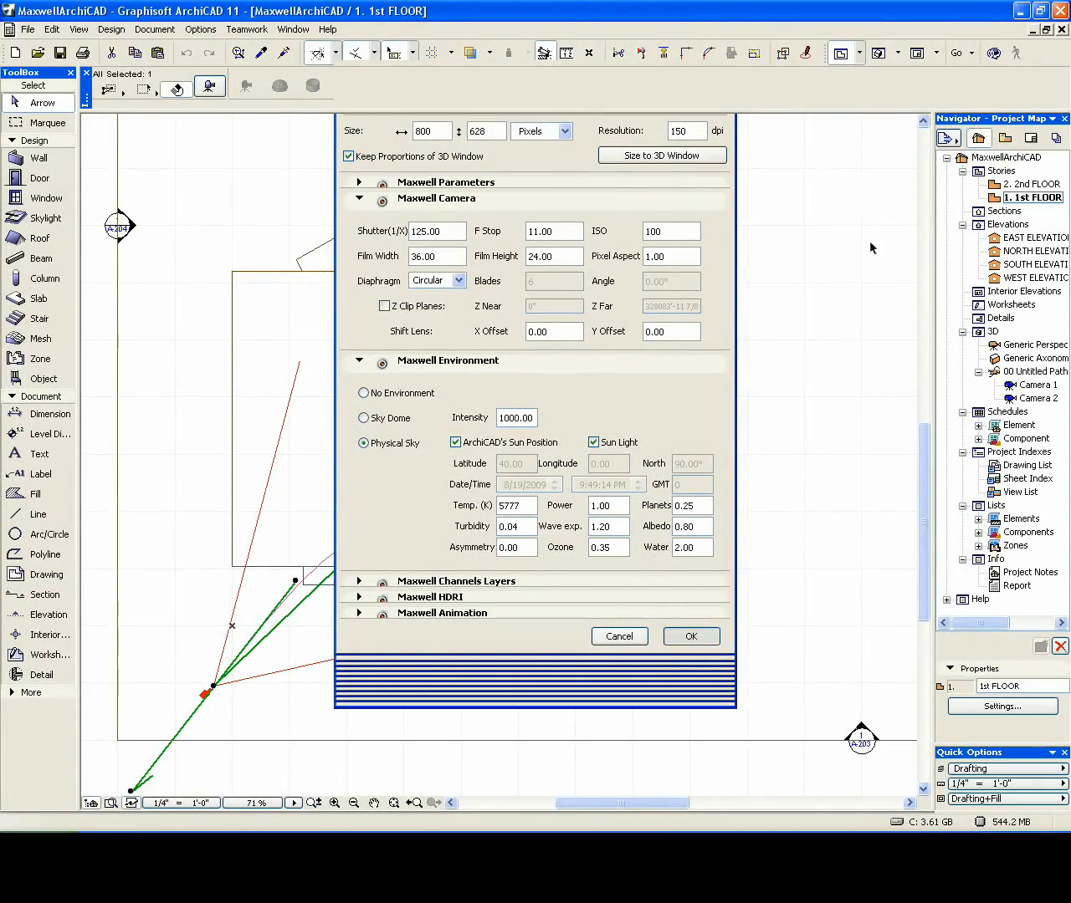
Accept the settings, switch to Camera 1, and run PhotoRender Projection
click(690, 636)
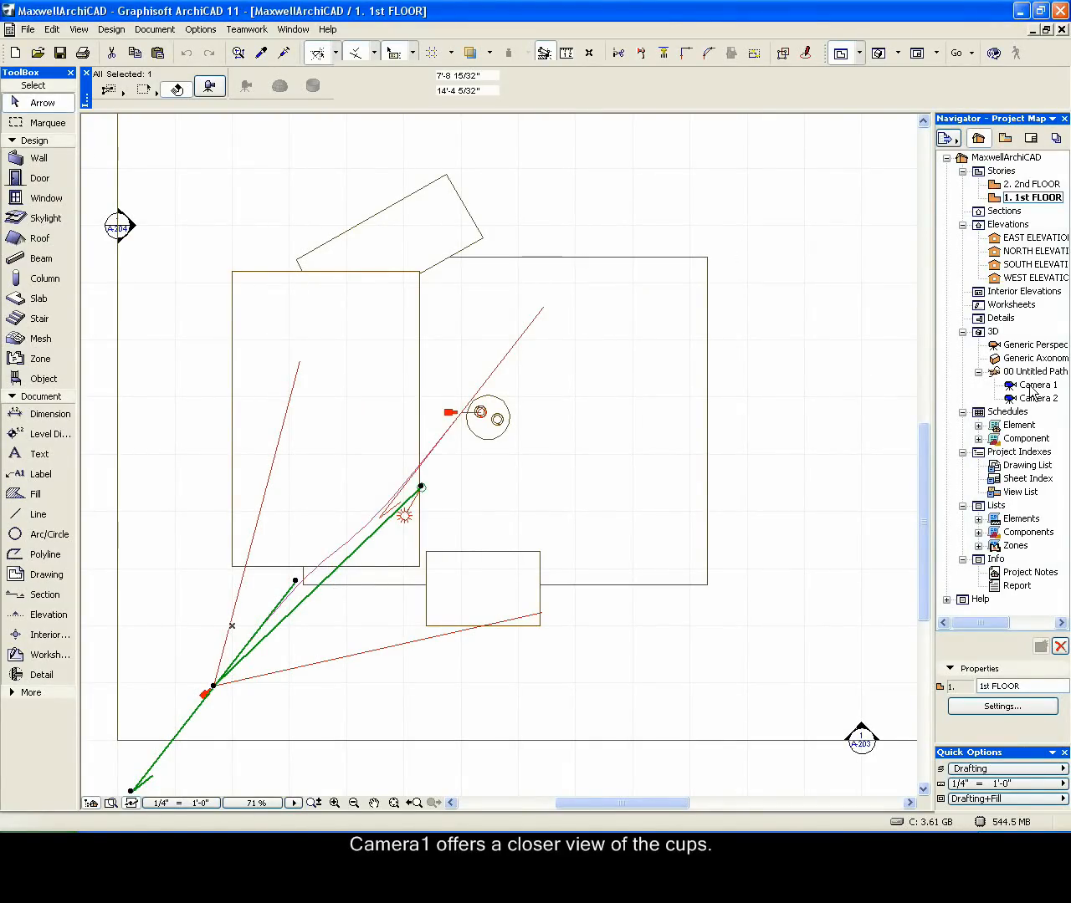
double_click(1039, 385)
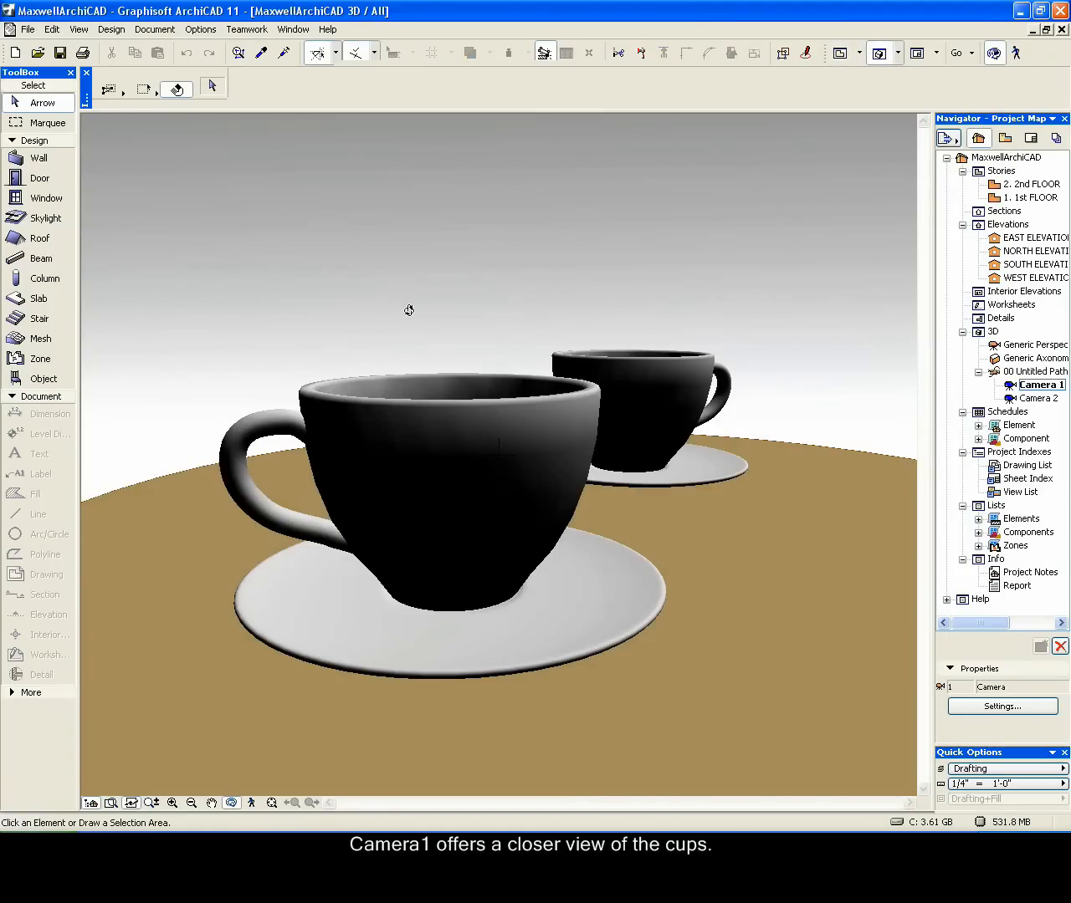
mouse_move(296, 400)
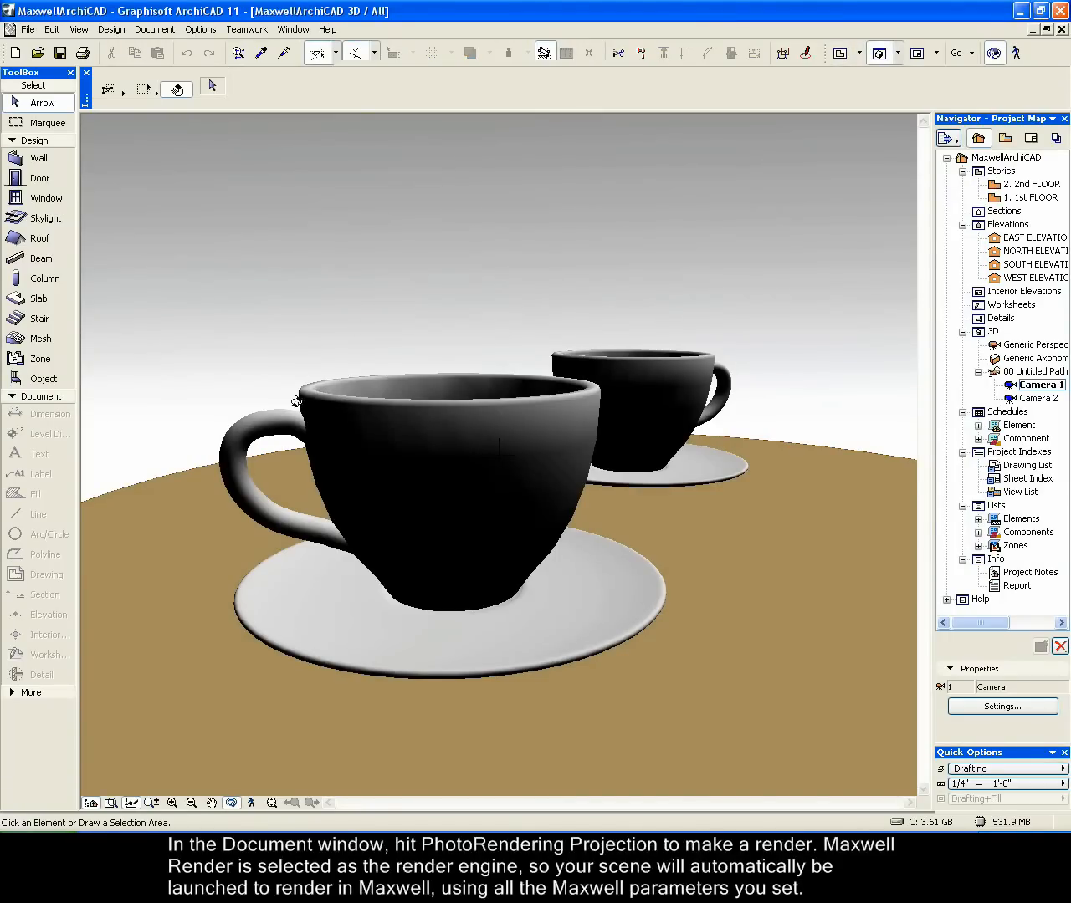
mouse_move(154, 28)
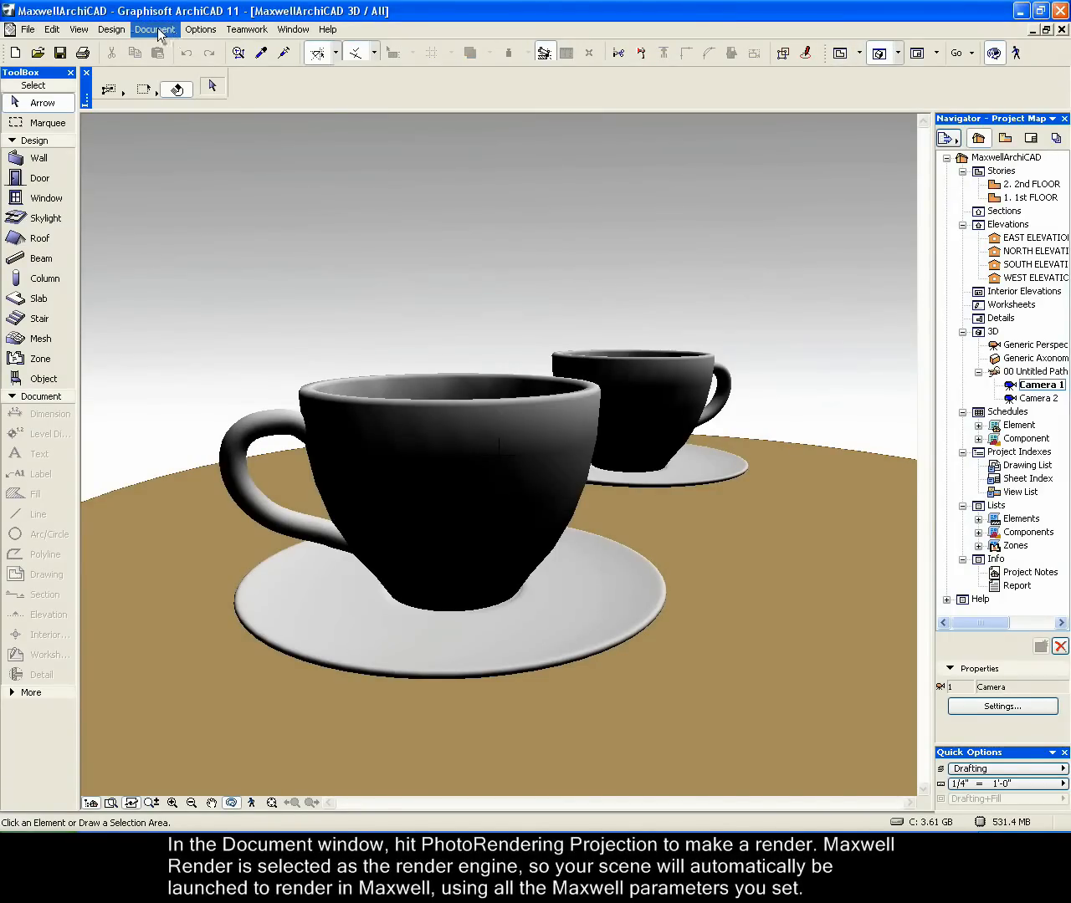
click(155, 29)
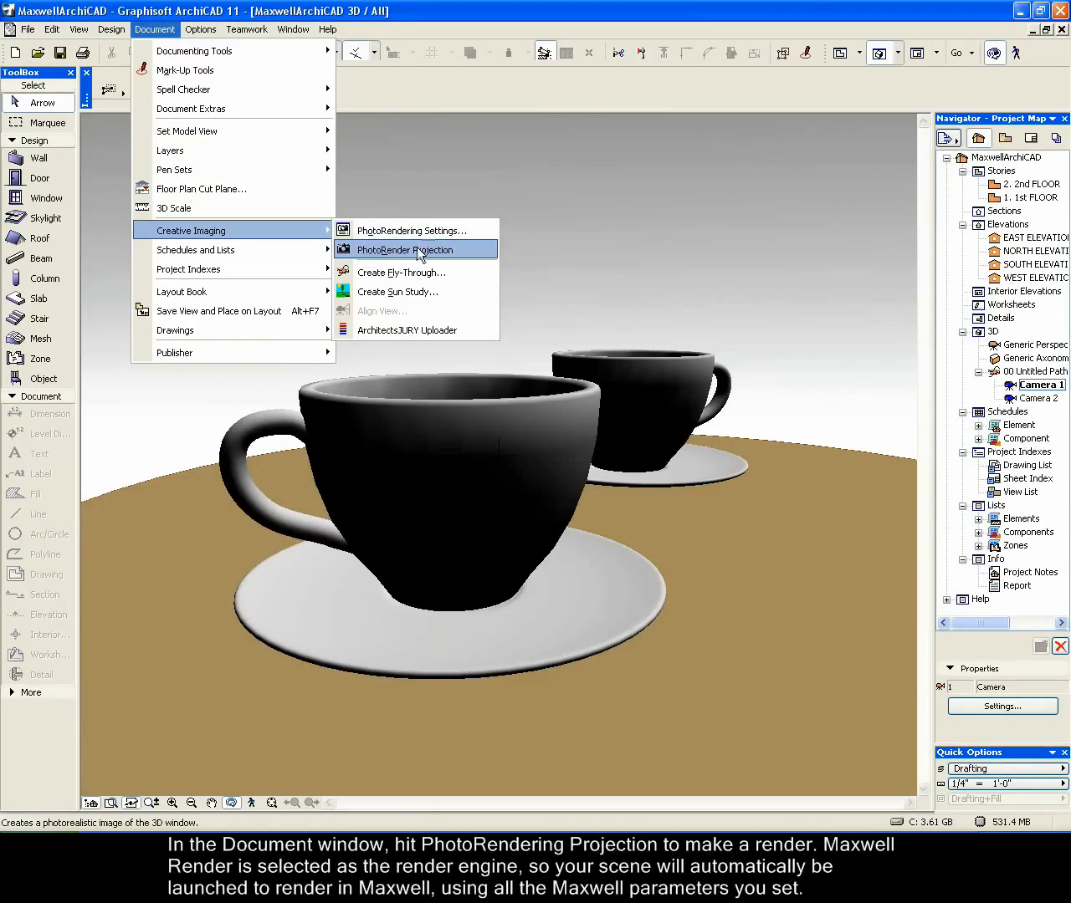
click(406, 250)
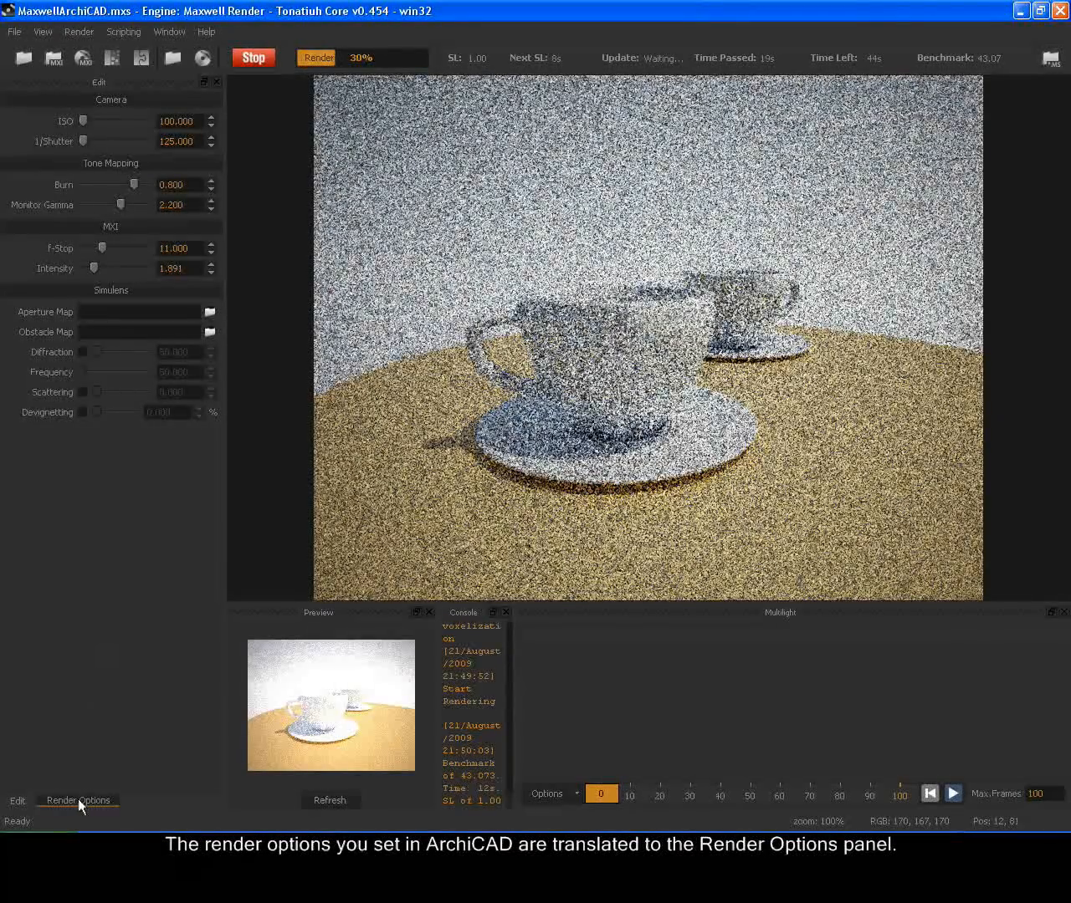
click(78, 801)
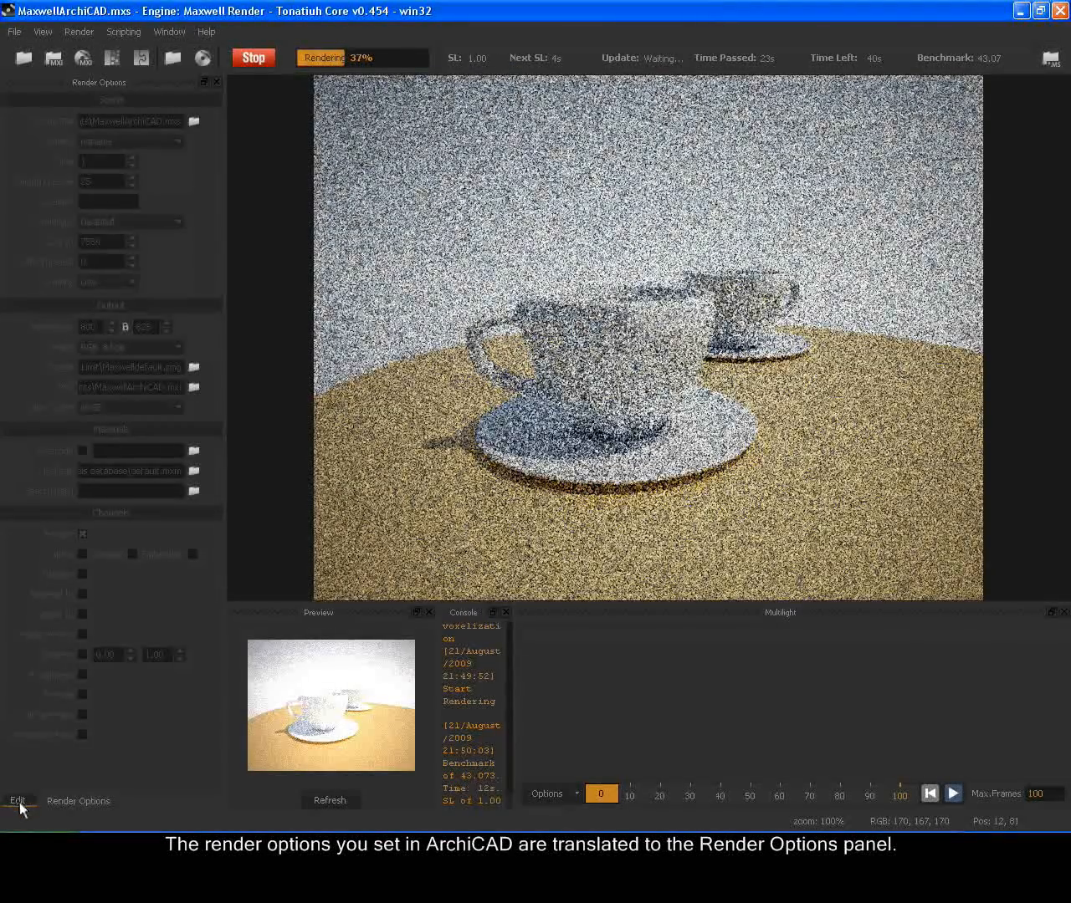
click(18, 801)
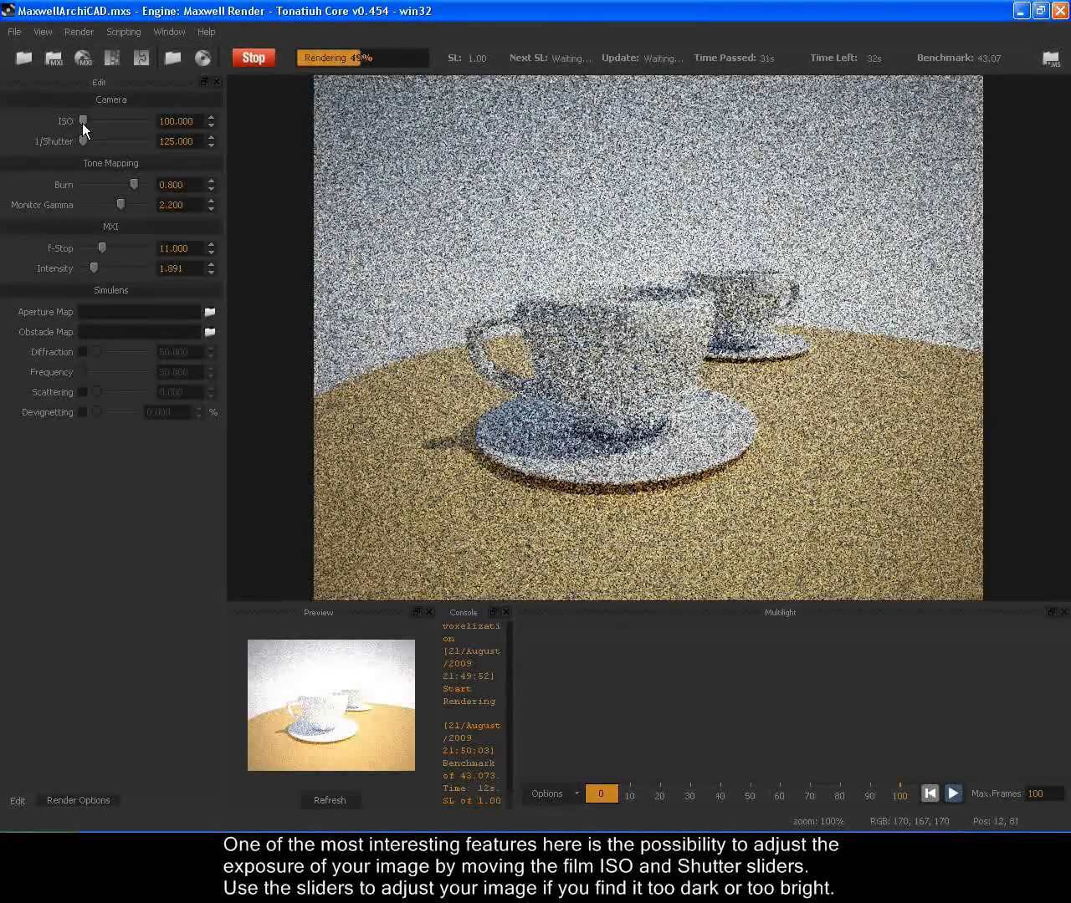
Drag the sliders to set ISO 41 and shutter 305
drag(83, 121, 91, 120)
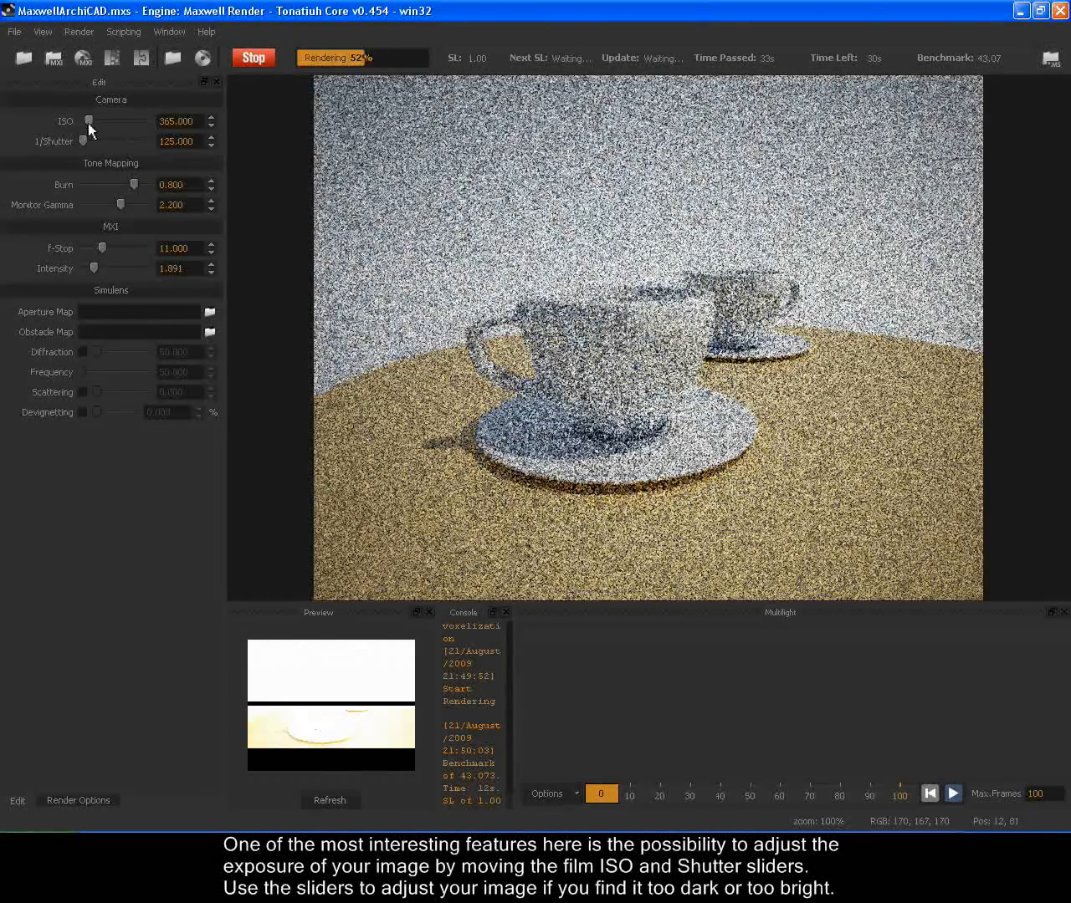
drag(91, 121, 84, 121)
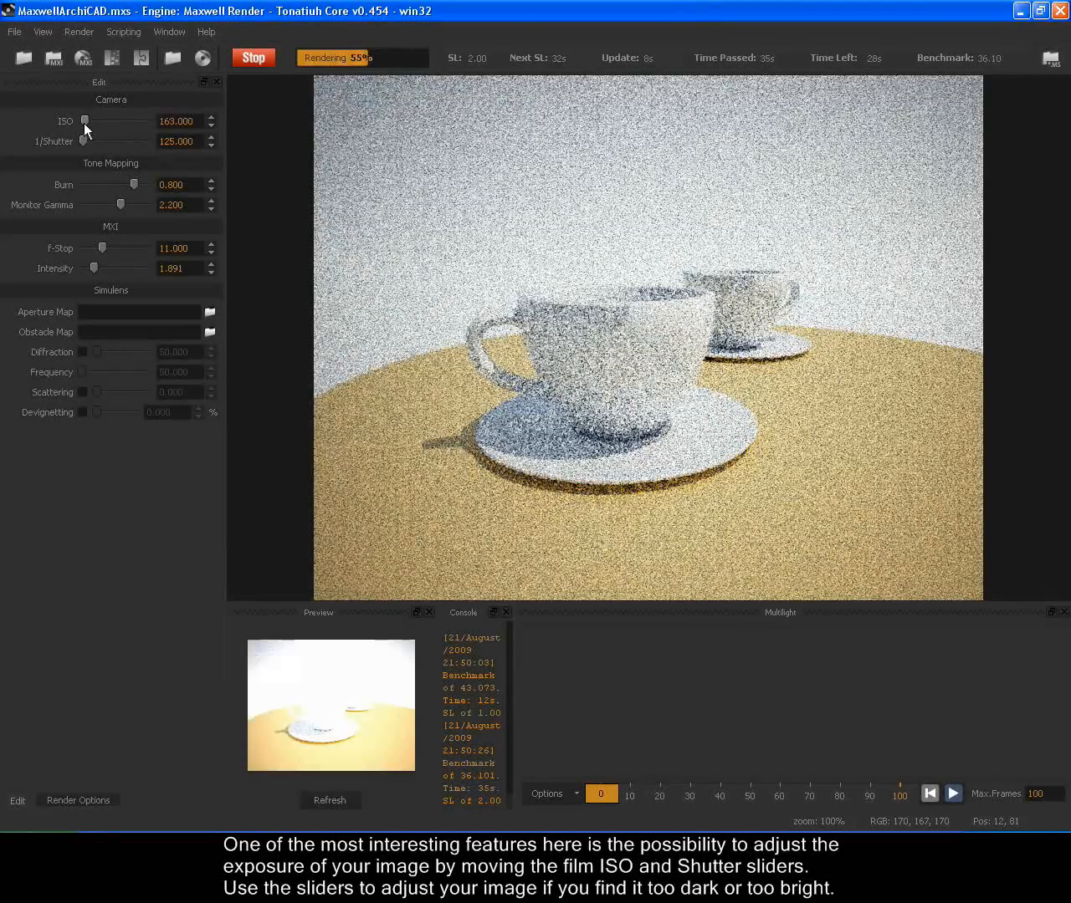
drag(83, 120, 65, 120)
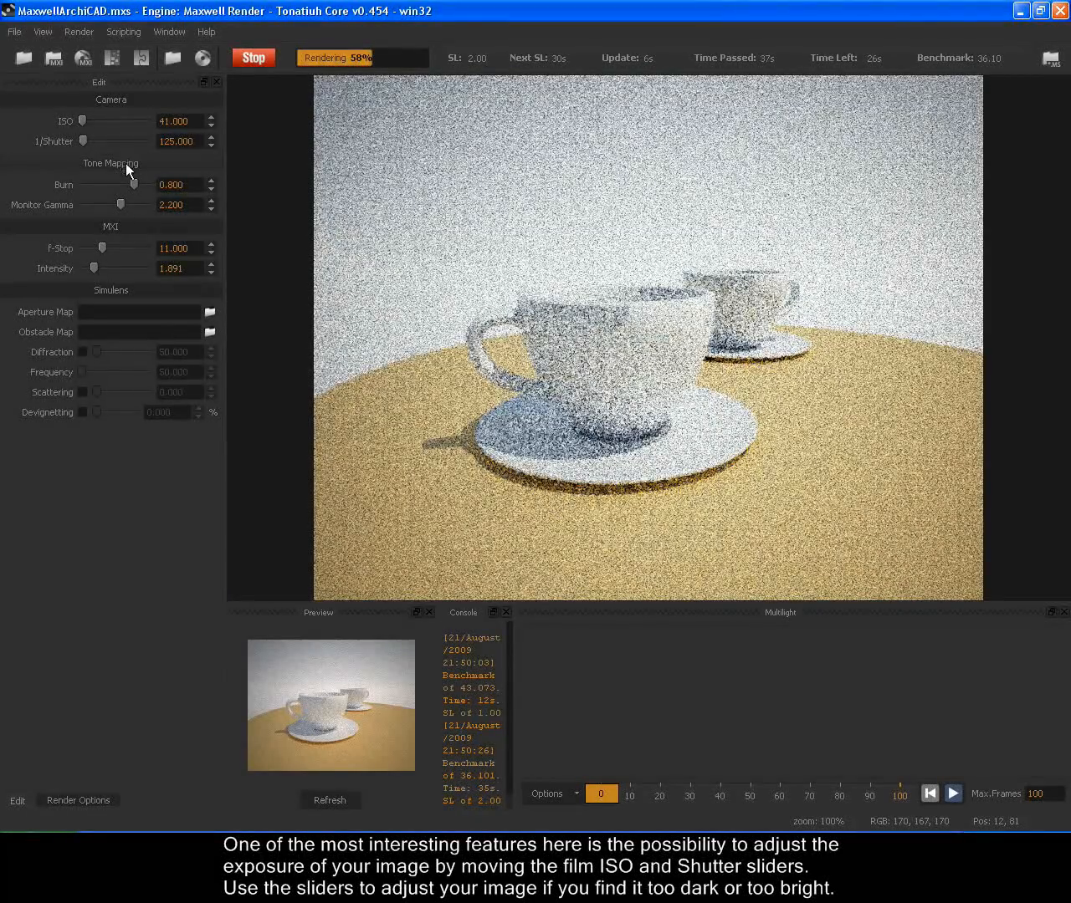
drag(103, 140, 88, 141)
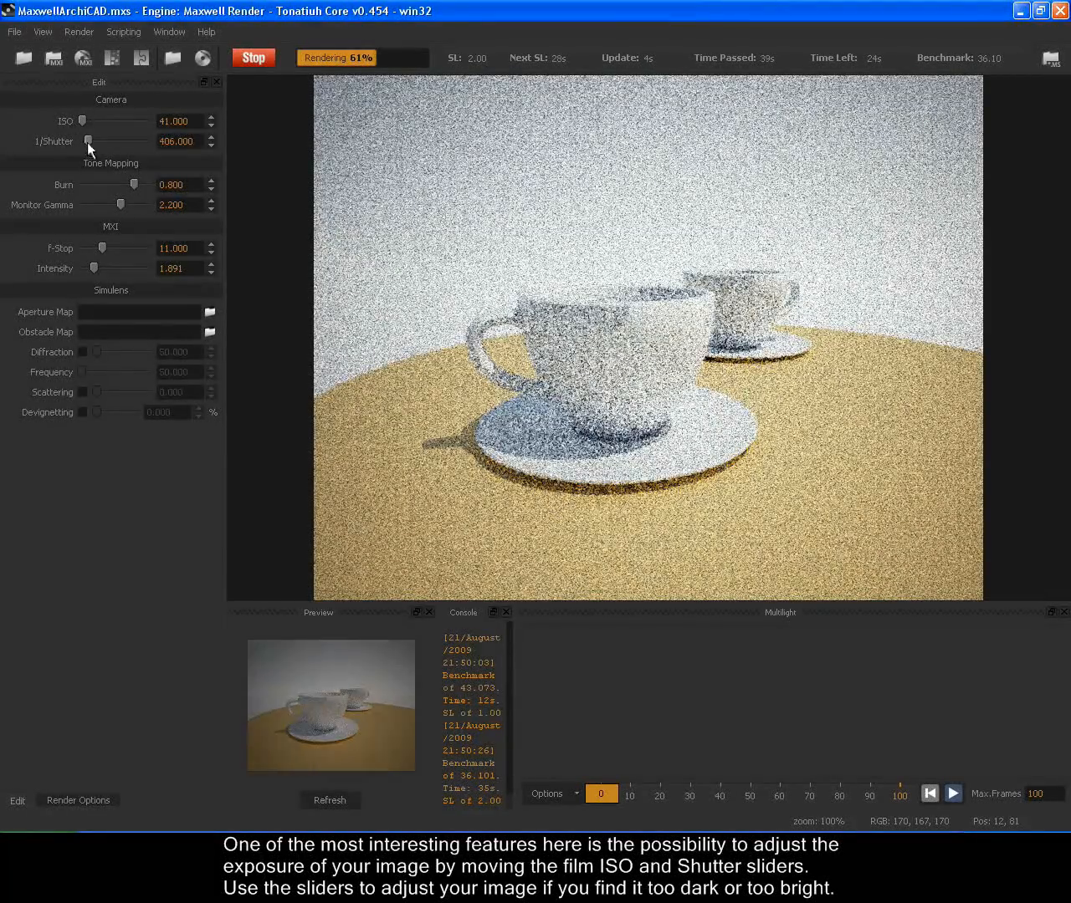
drag(88, 142, 102, 142)
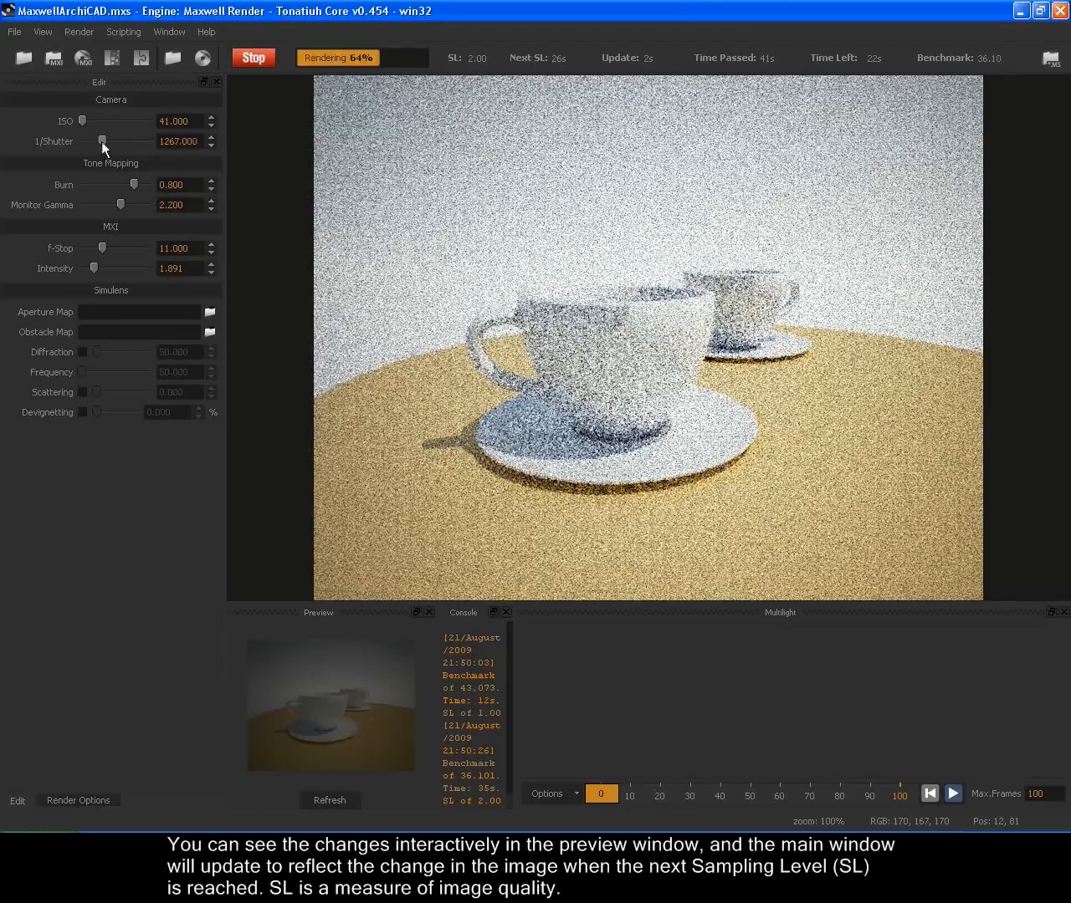
drag(102, 141, 87, 141)
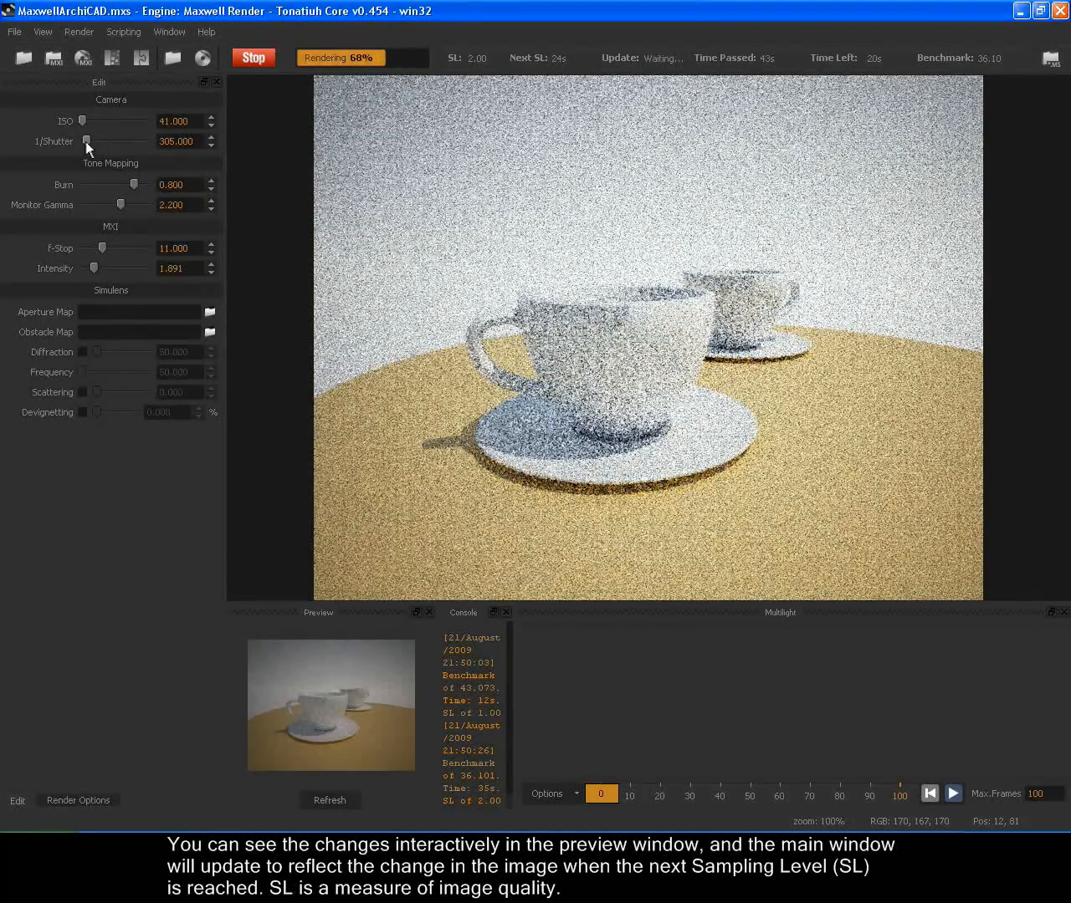